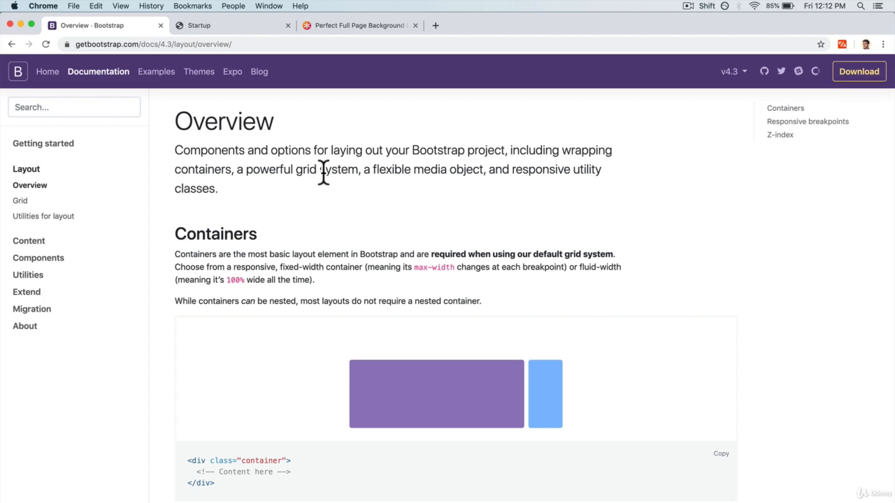
- Open the Bootstrap Grid docs page and scroll down to the grid options table
scroll(down, 3)
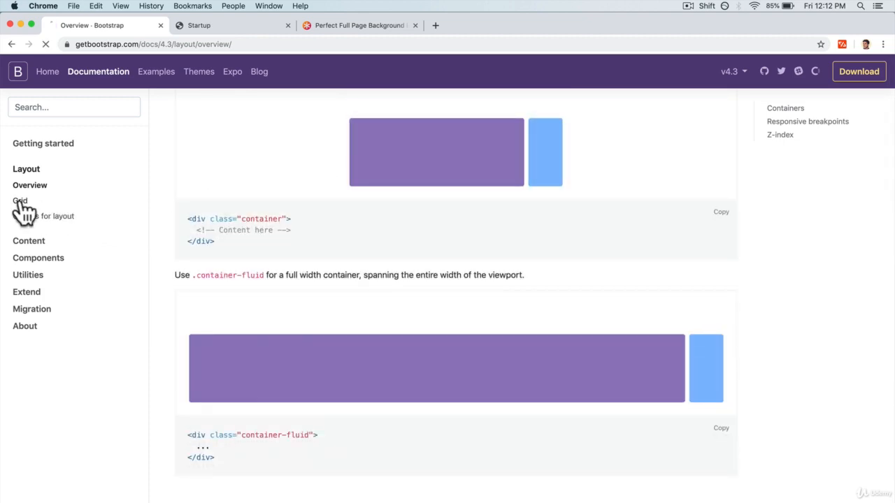
click(20, 201)
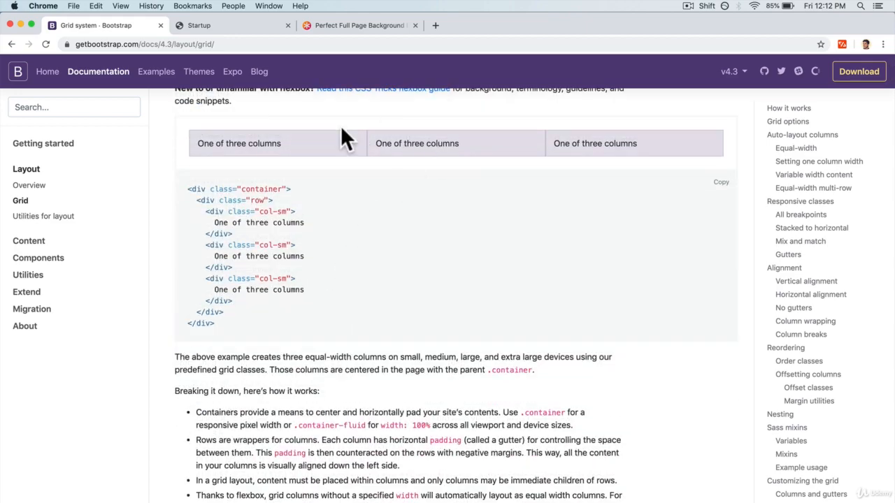
scroll(down, 3)
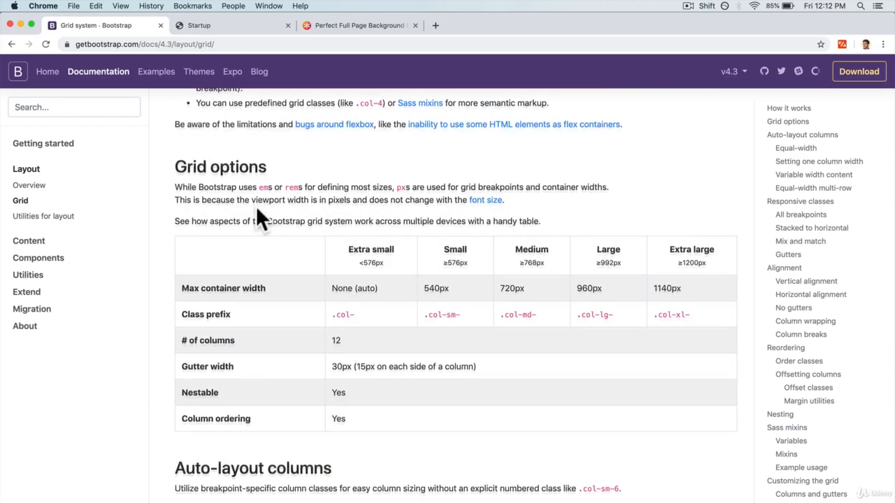
scroll(down, 3)
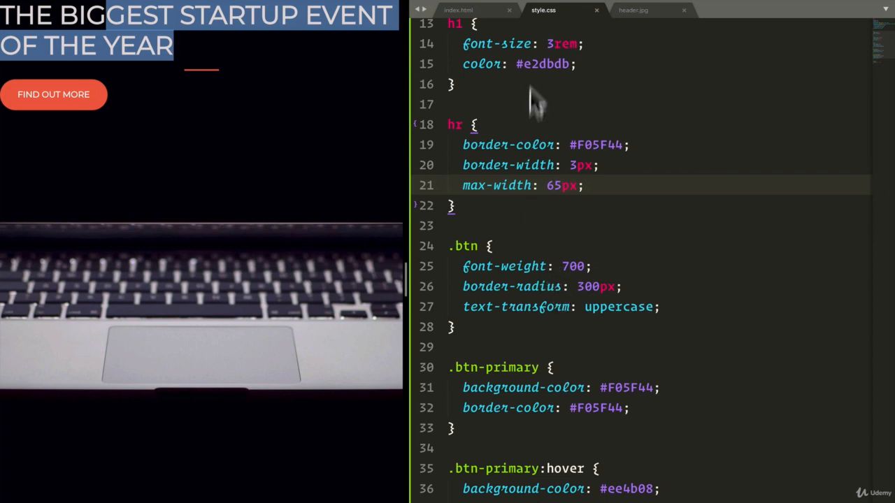
- In index.html, fold the head and type a <div class="container"> above the h1
click(457, 10)
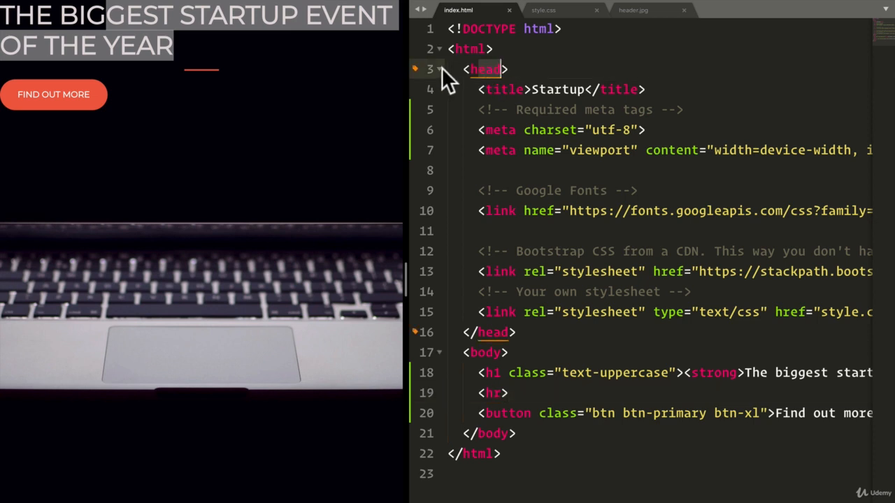
click(440, 69)
text(<)
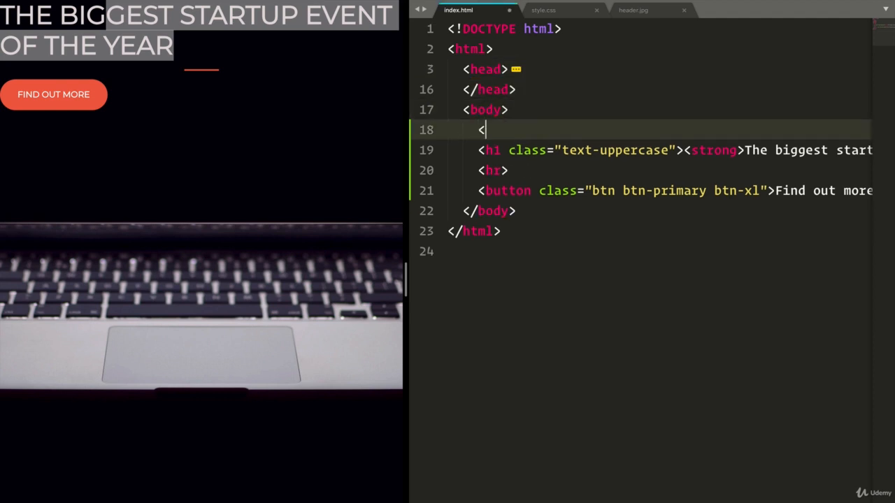
text(div)
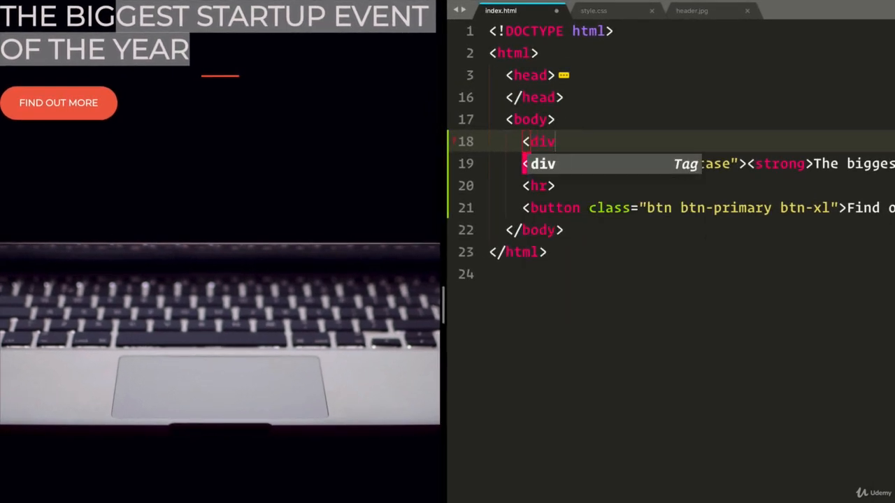
text(class=)
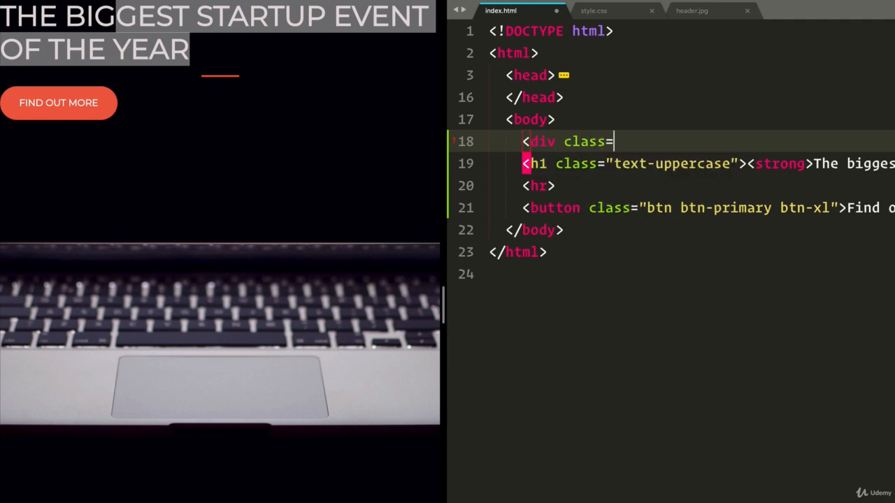
text(contr")
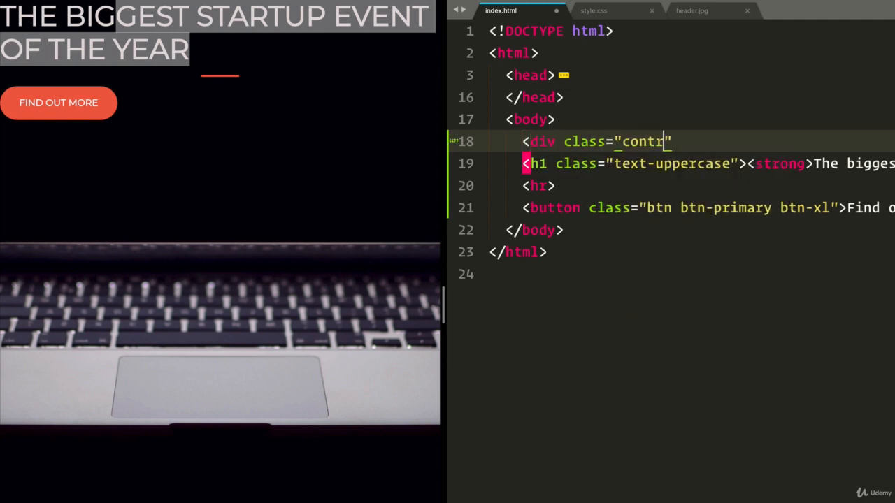
text(ainer)
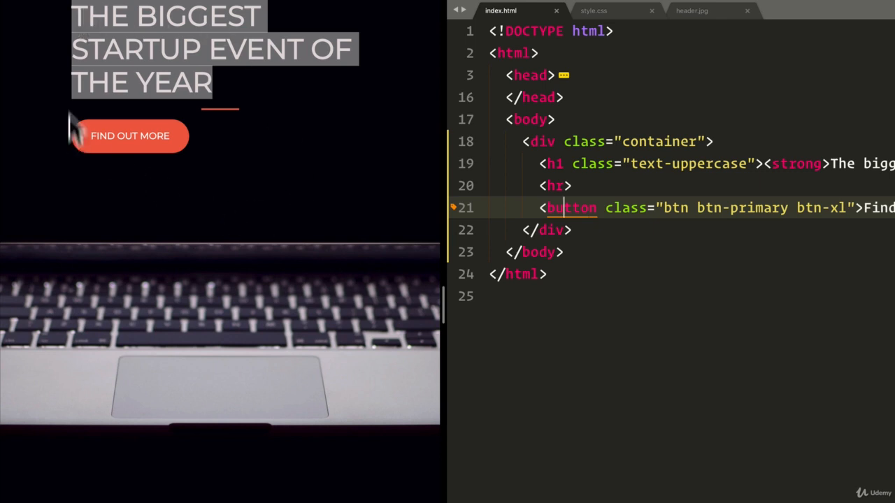
mouse_move(367, 248)
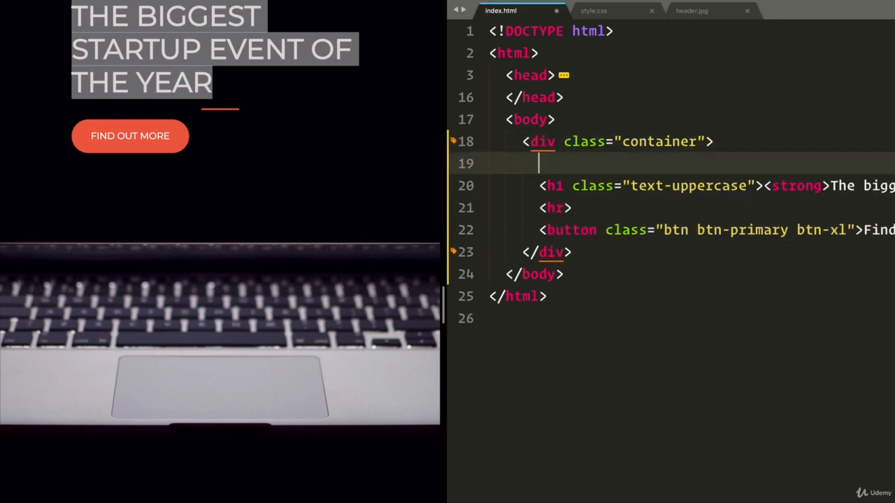
- Add a <div class="row"> around the h1, rule and button, then return to Chrome
text(<div)
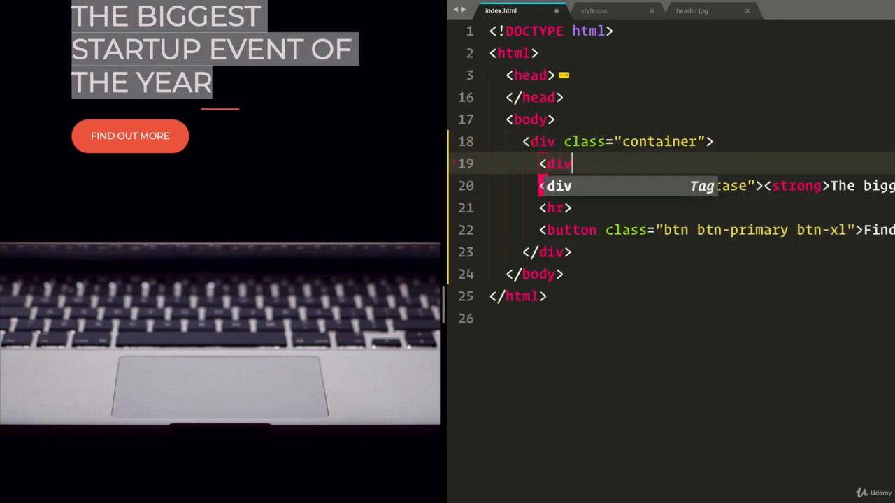
text(class)
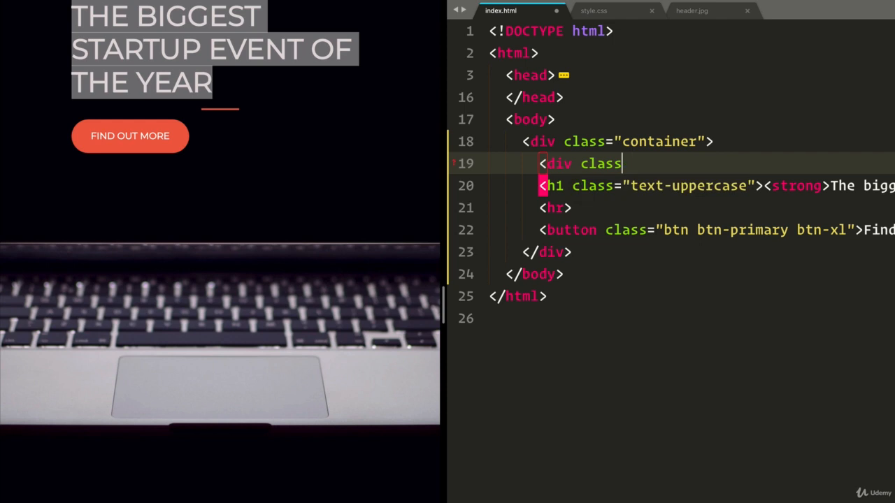
text(="row">)
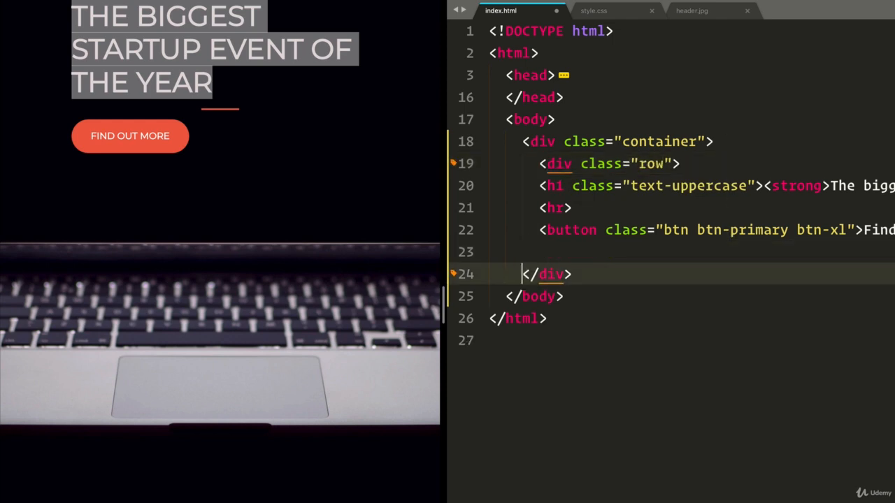
text(</div>)
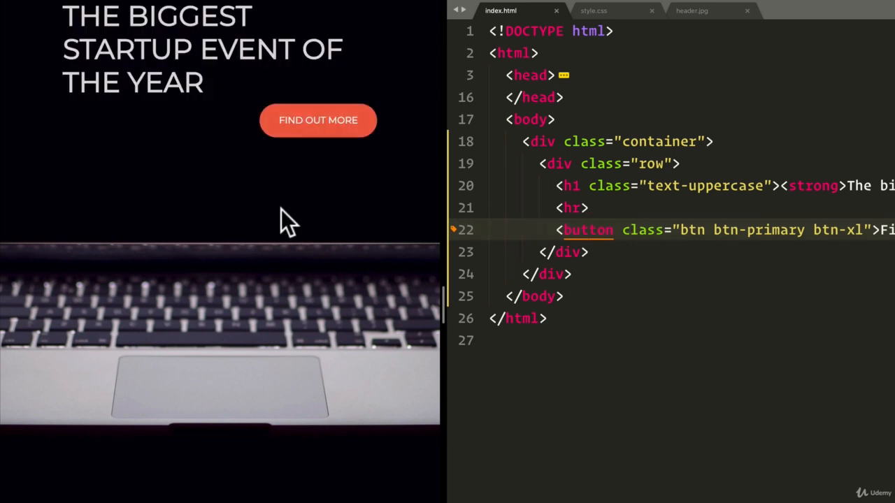
mouse_move(577, 220)
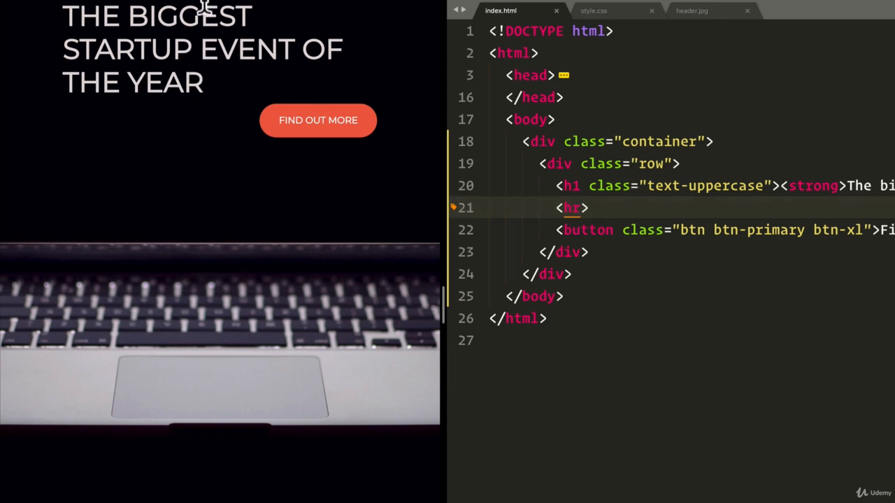
click(131, 5)
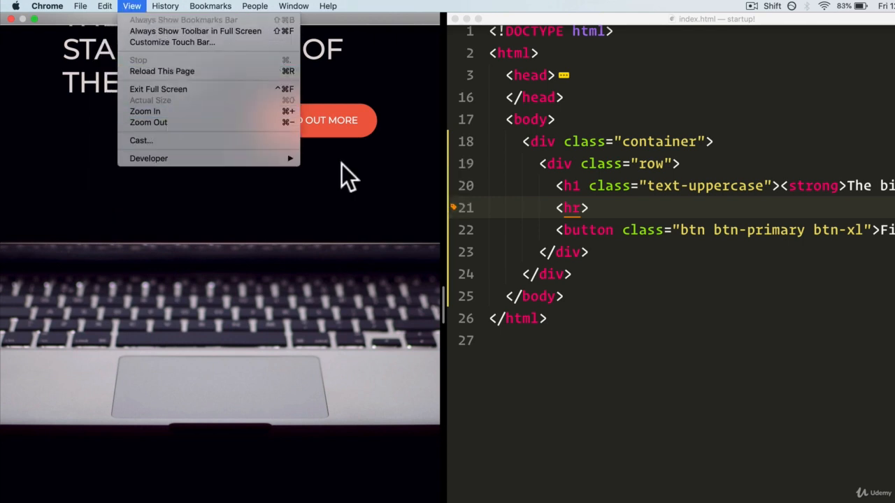
- Open Chrome DevTools and expand div.container in Elements to reveal the nested div.row
click(149, 158)
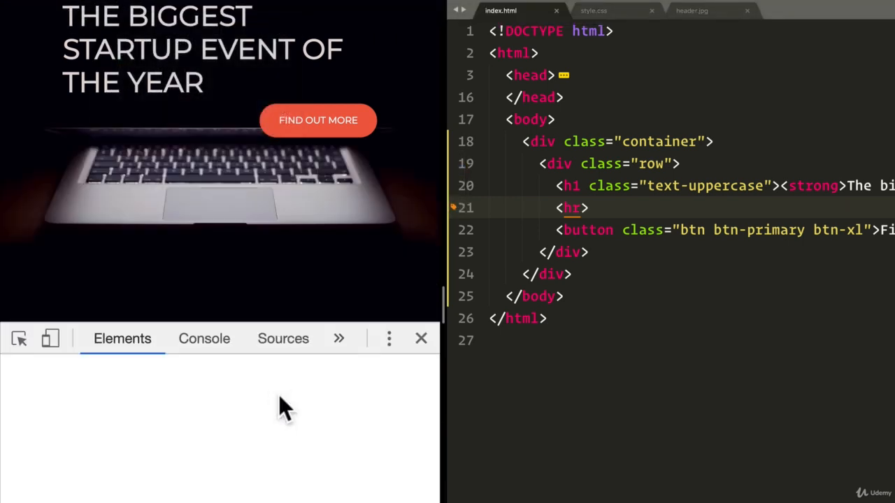
click(19, 338)
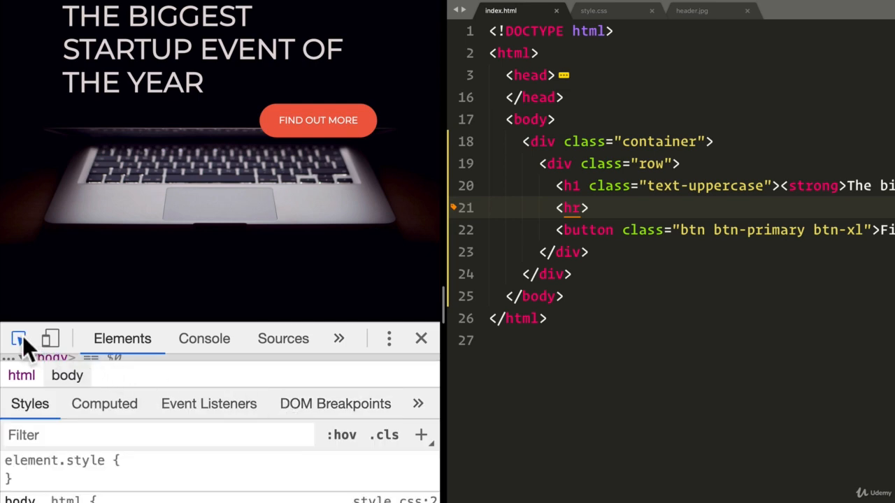
mouse_move(318, 119)
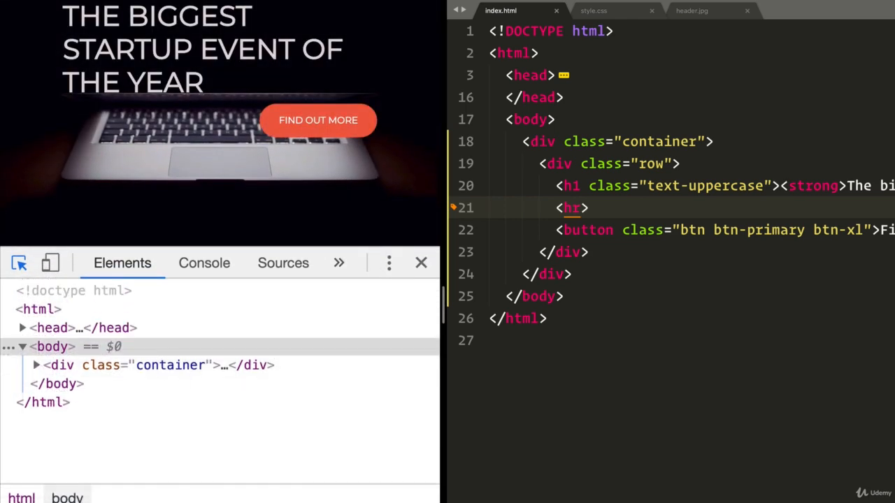
mouse_move(52, 346)
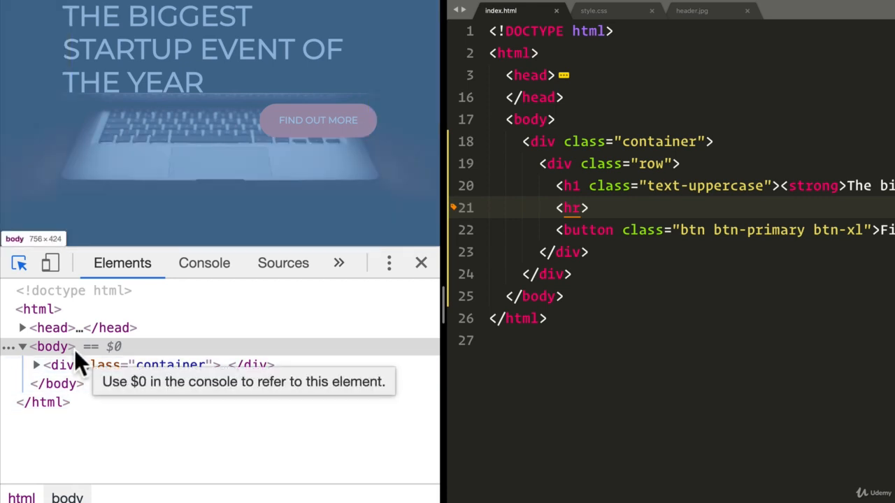
mouse_move(60, 365)
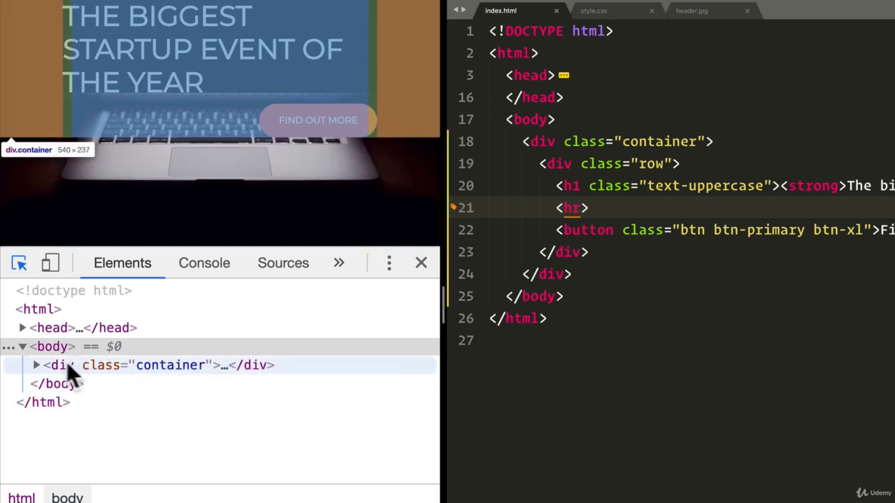
click(36, 365)
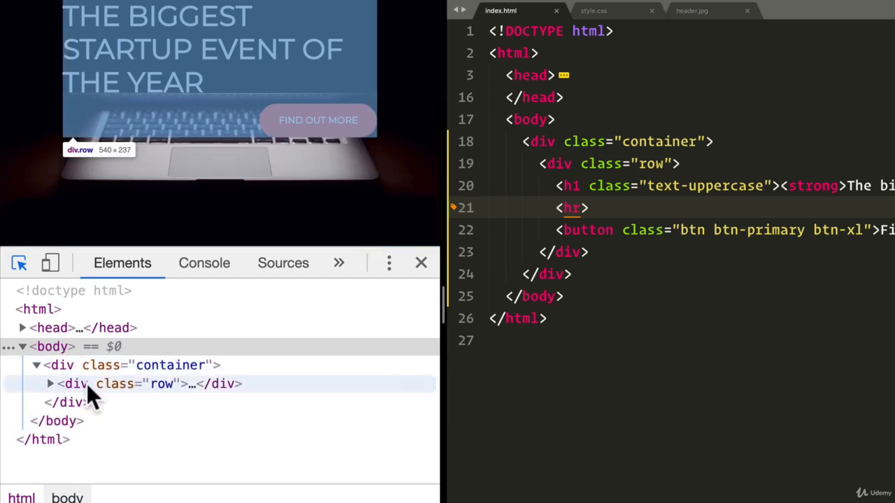
mouse_move(521, 328)
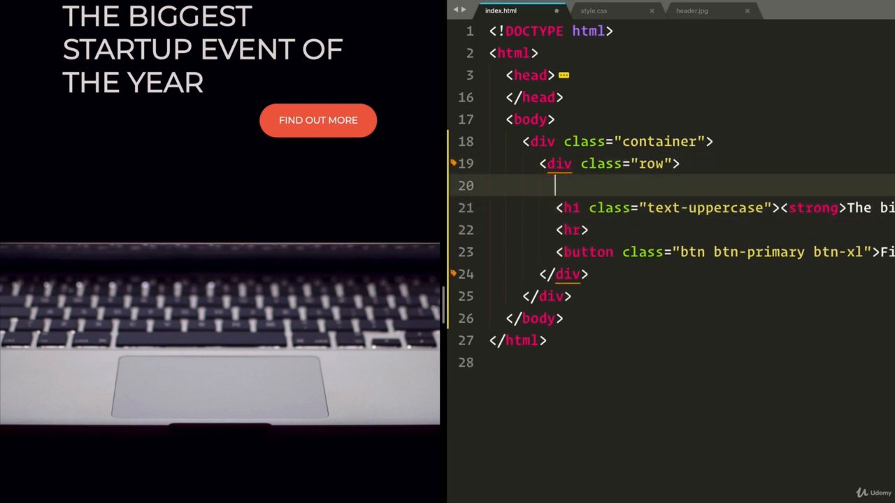
- Wrap the h1 in a header with class text-center and begin a section at the rule
text(header>)
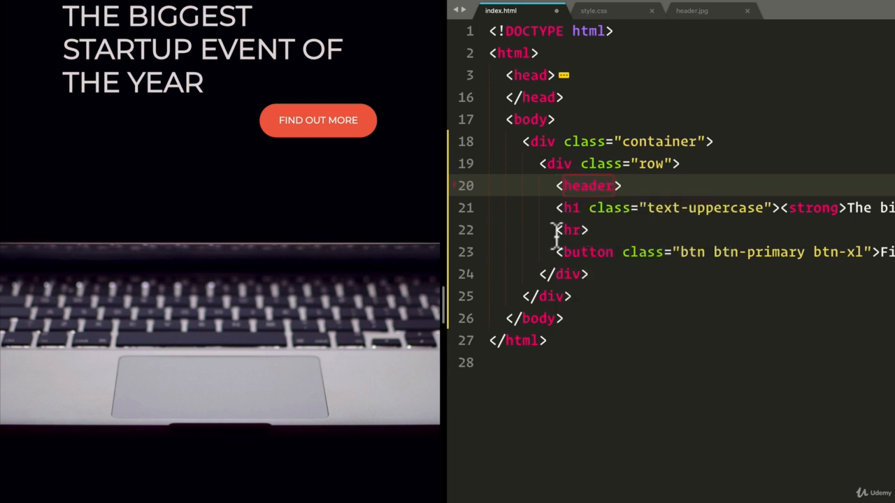
key(Enter)
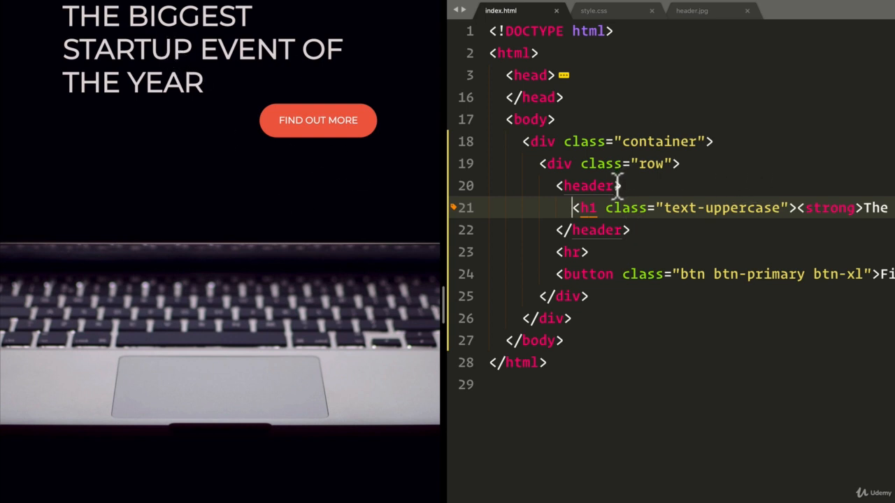
text(class=)
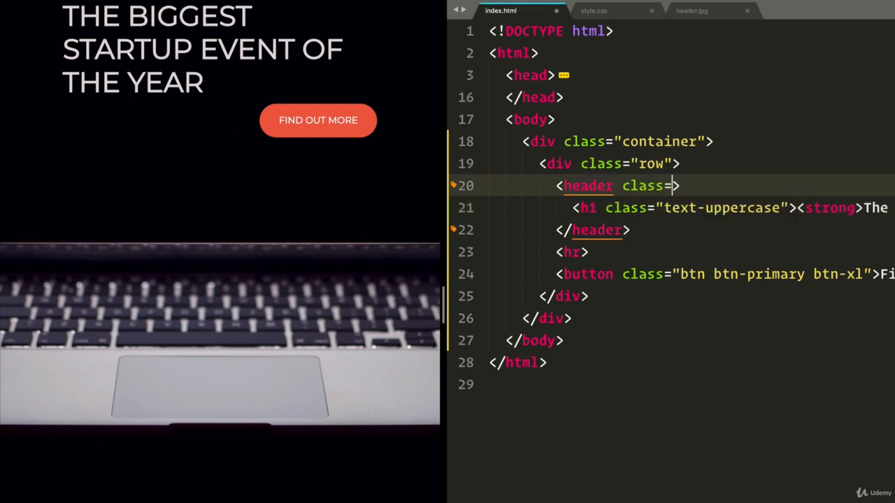
text(text-center")
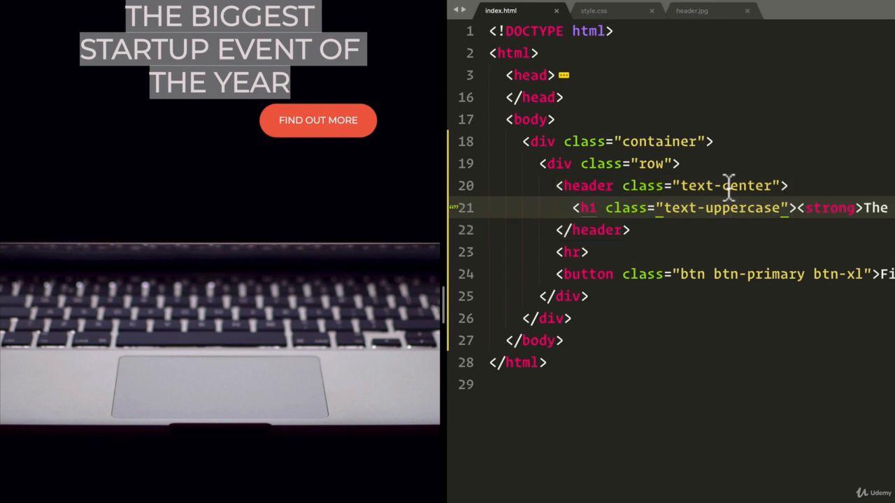
click(588, 252)
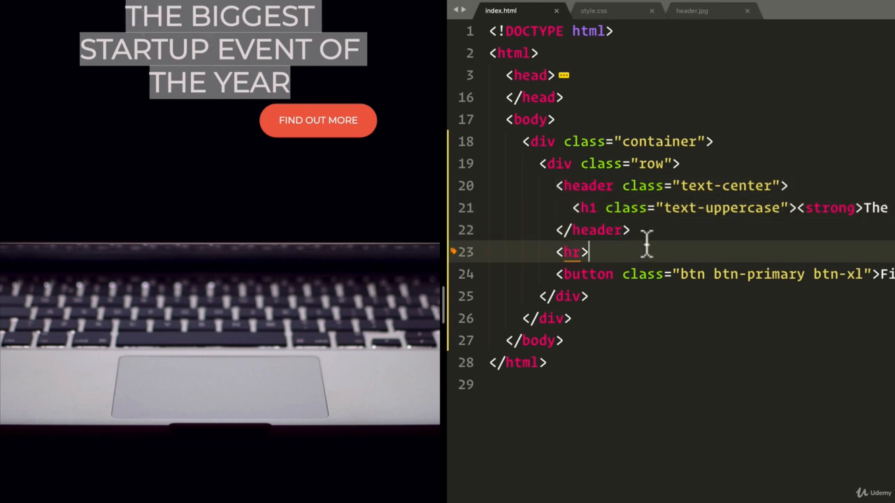
text(section>)
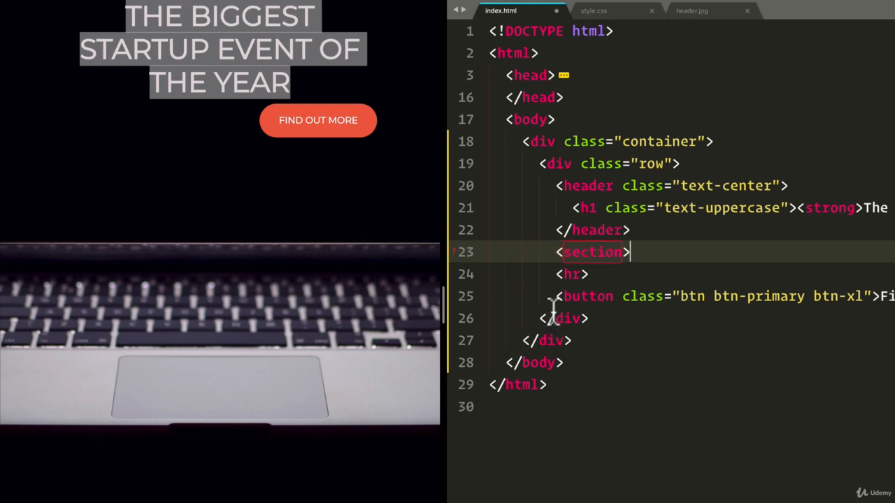
- Type class="text-center" into the section opening tag
key(Enter)
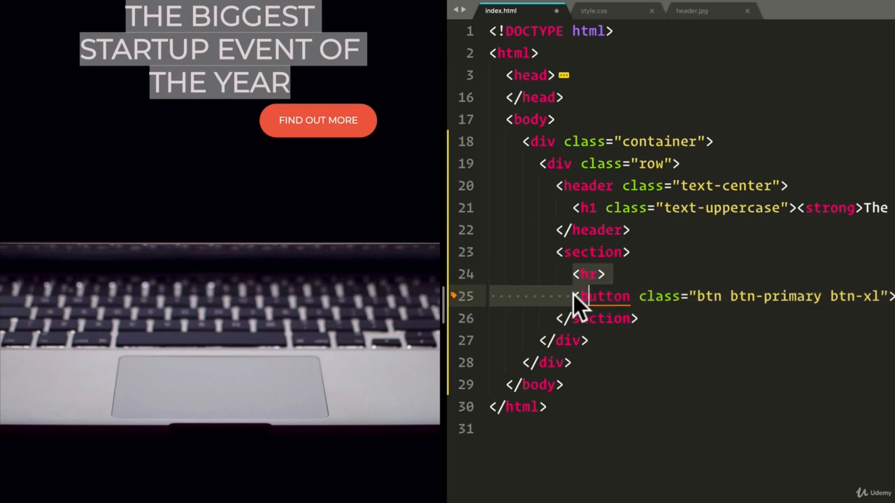
text(c;a)
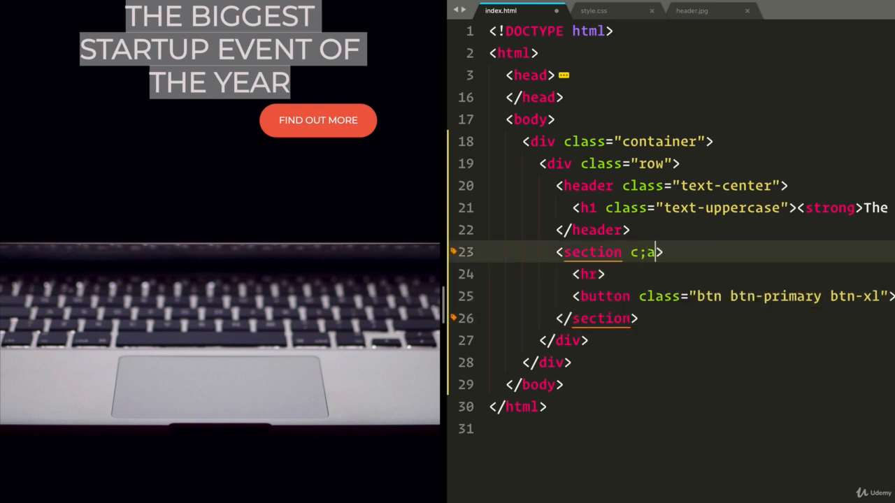
text(class="text")
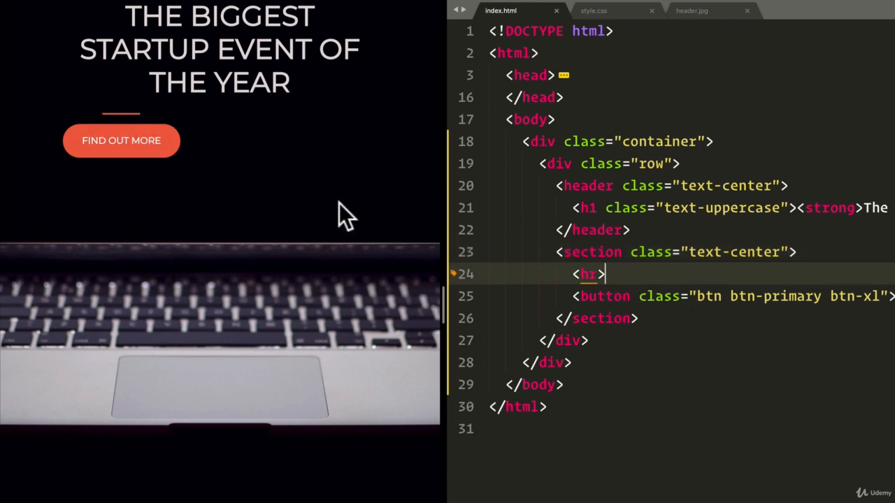
mouse_move(210, 178)
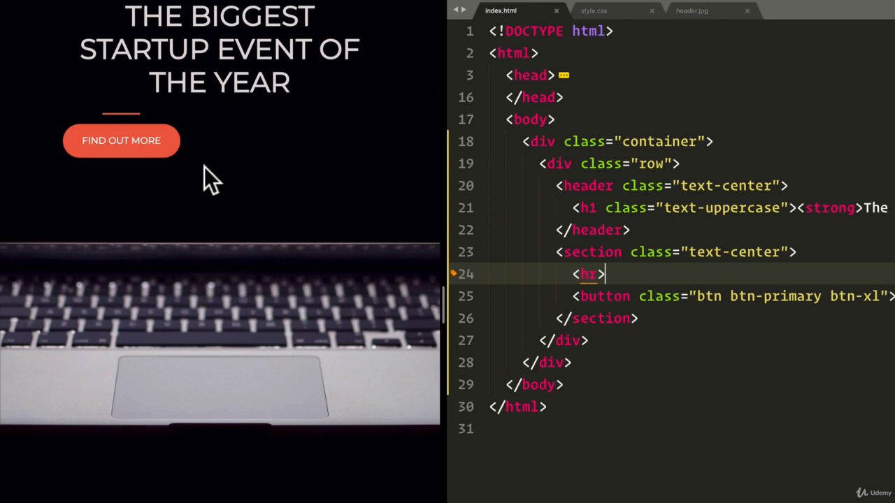
mouse_move(140, 143)
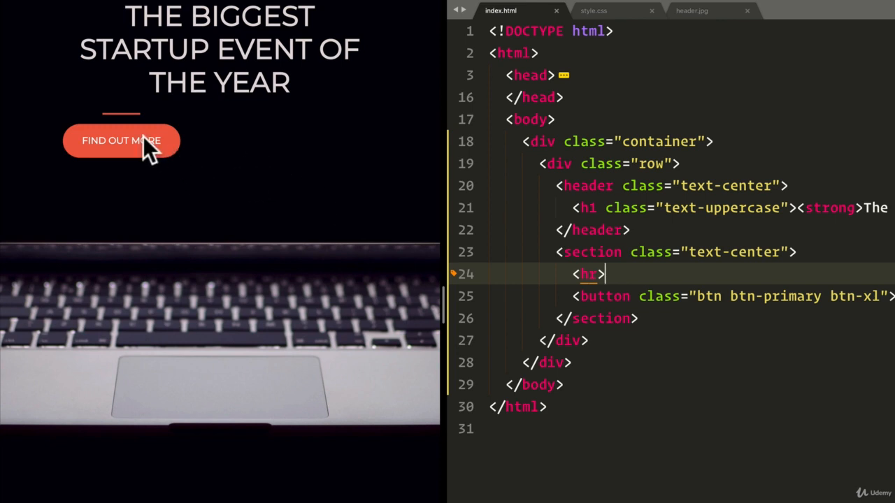
mouse_move(158, 241)
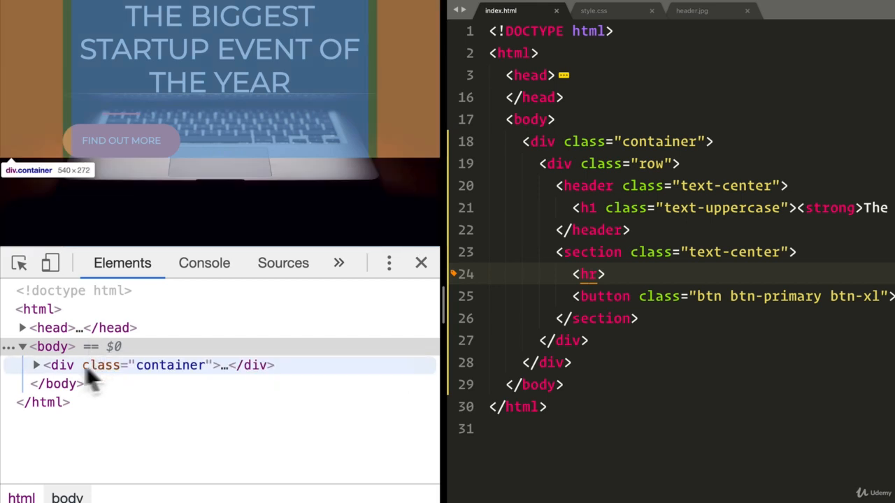
- Expand div.container and div.row in DevTools, then inspect the header and container areas
click(35, 365)
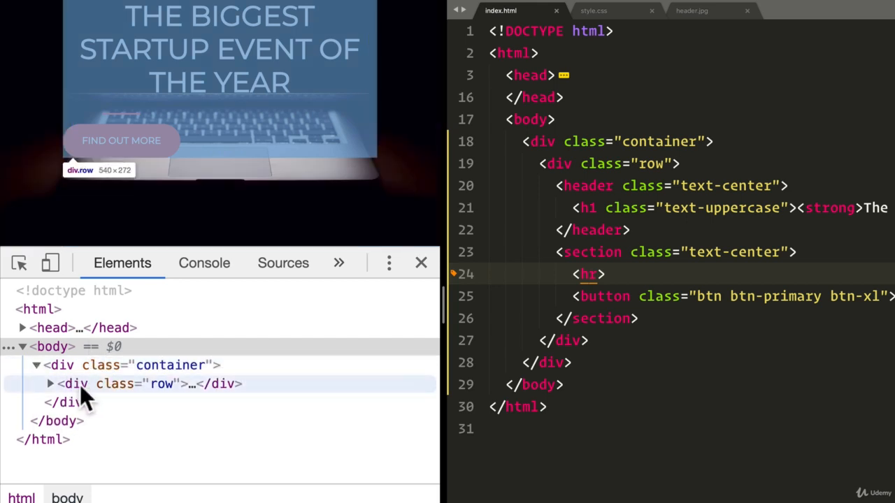
click(49, 383)
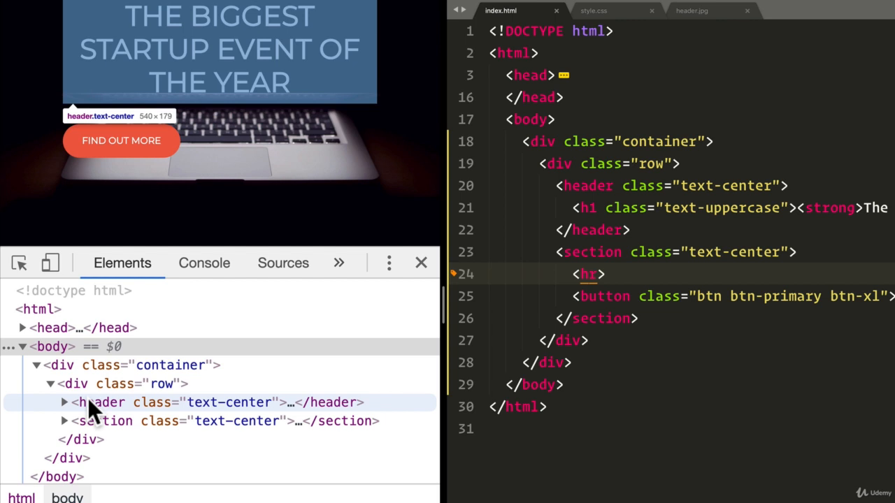
mouse_move(105, 420)
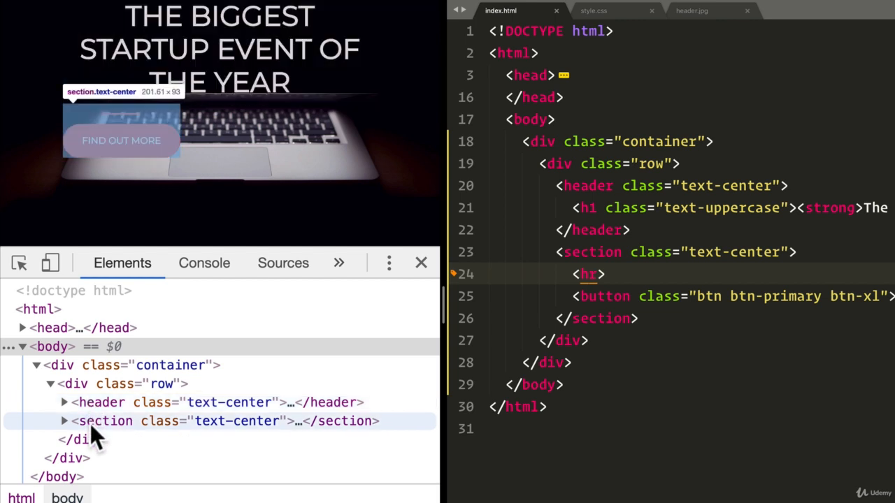
mouse_move(101, 402)
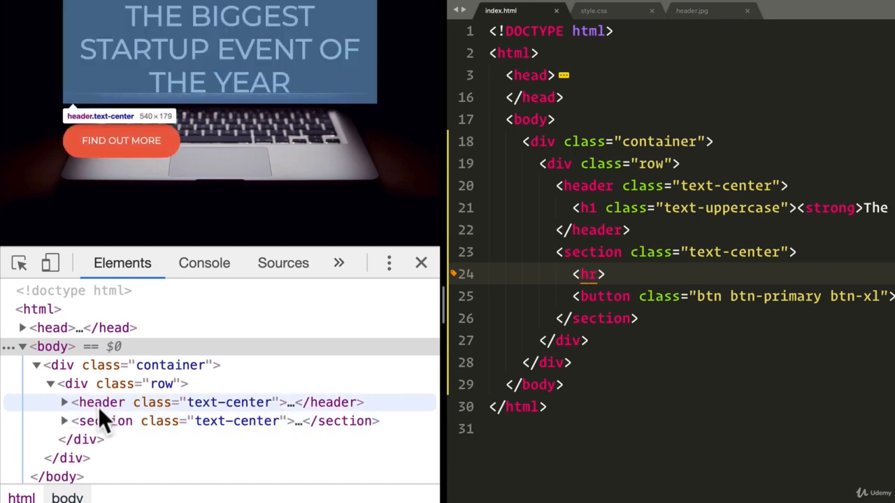
click(63, 402)
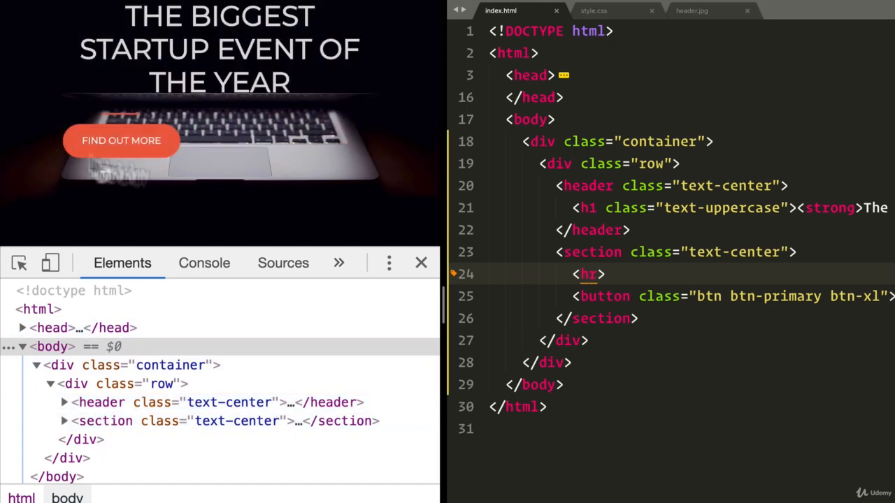
mouse_move(171, 365)
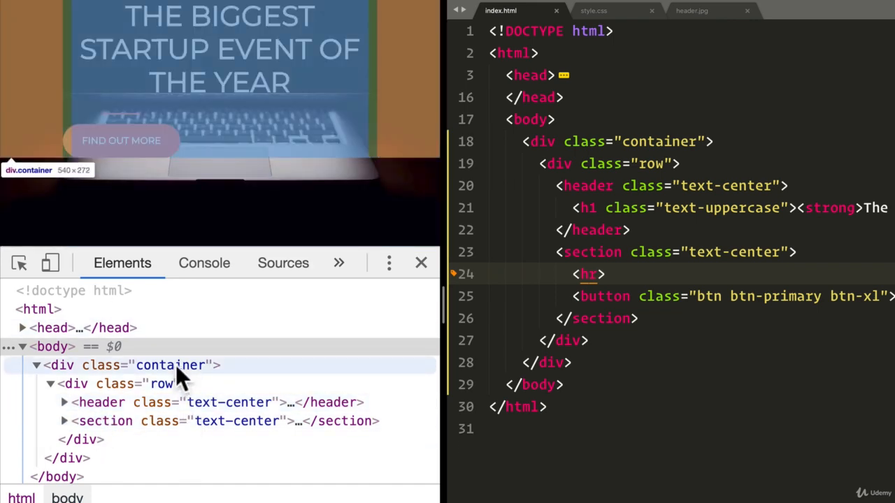
click(115, 383)
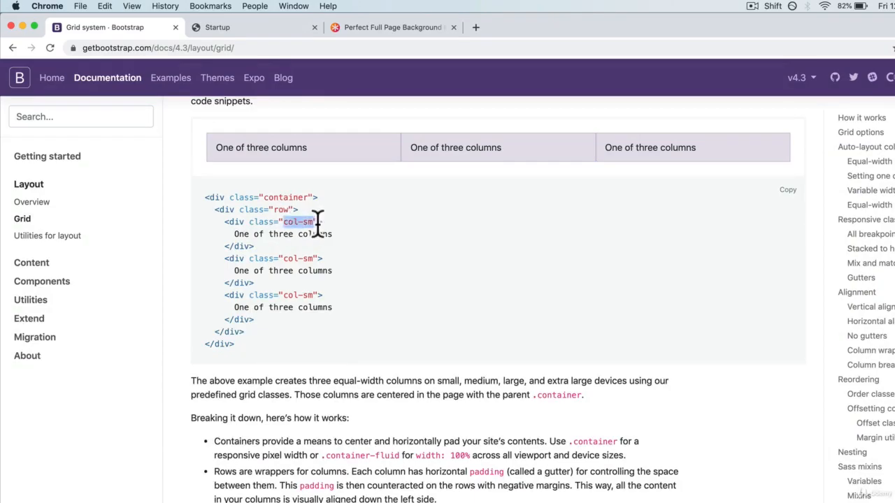
- Scroll the Bootstrap grid docs to the Auto-layout equal-width column examples
scroll(down, 3)
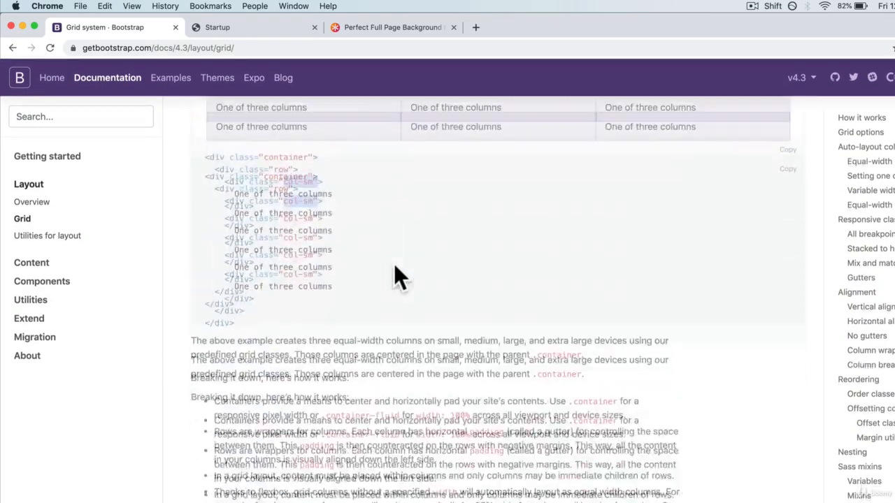
scroll(down, 3)
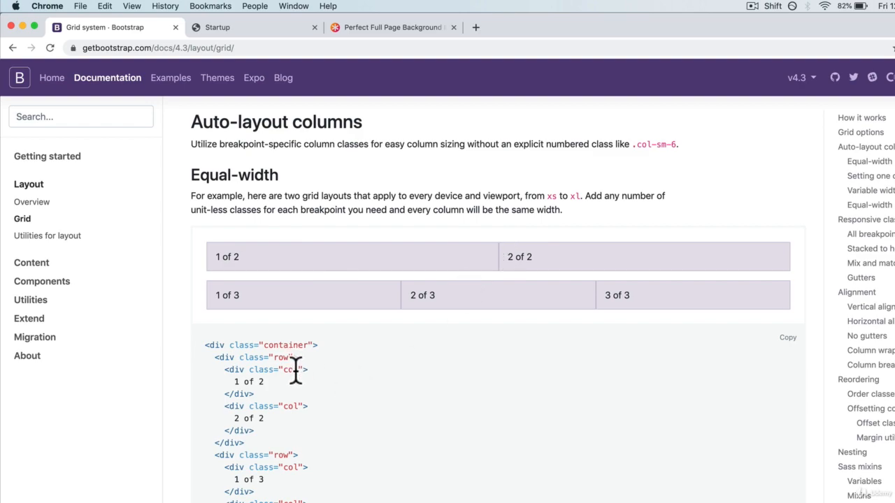
mouse_move(296, 371)
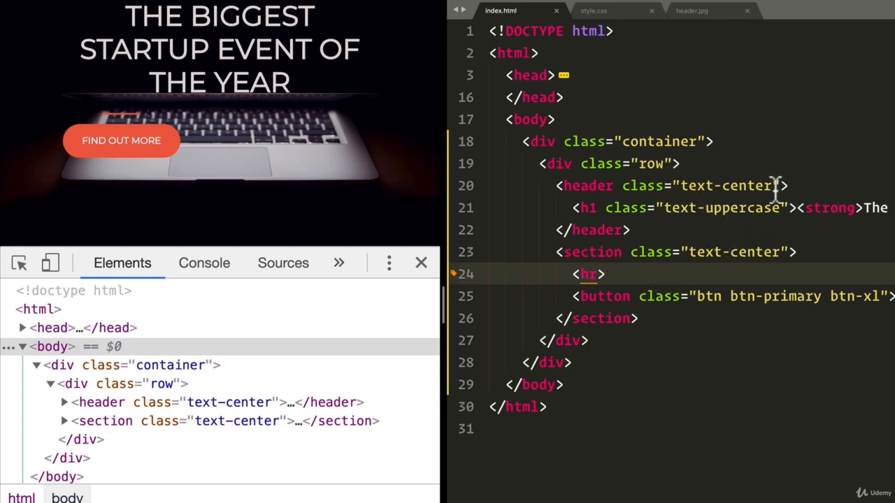
- Add the col-12 class to the header and section class attributes
text(col-12)
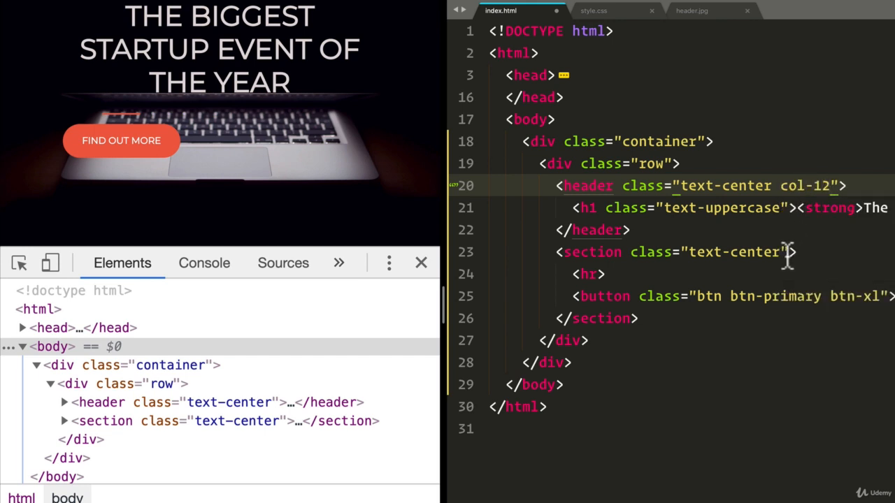
text(c)
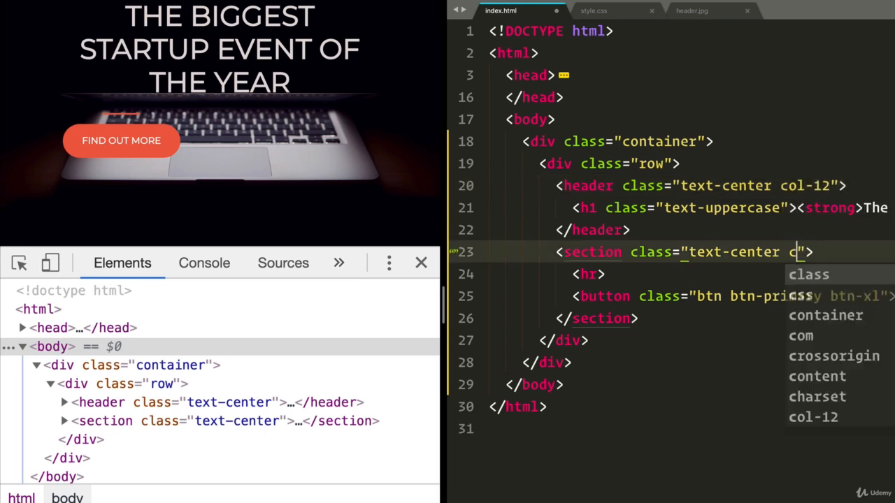
text(col-12)
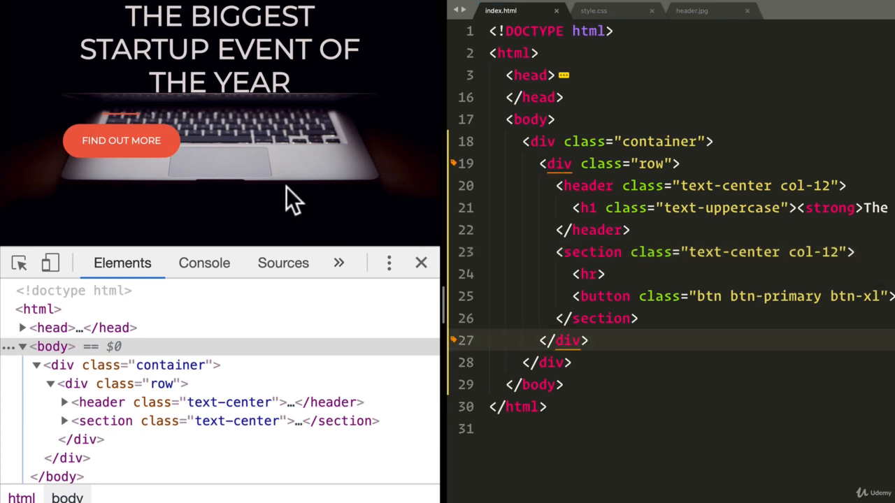
- Inspect the container, row and column elements in DevTools, then close the inspector
click(50, 365)
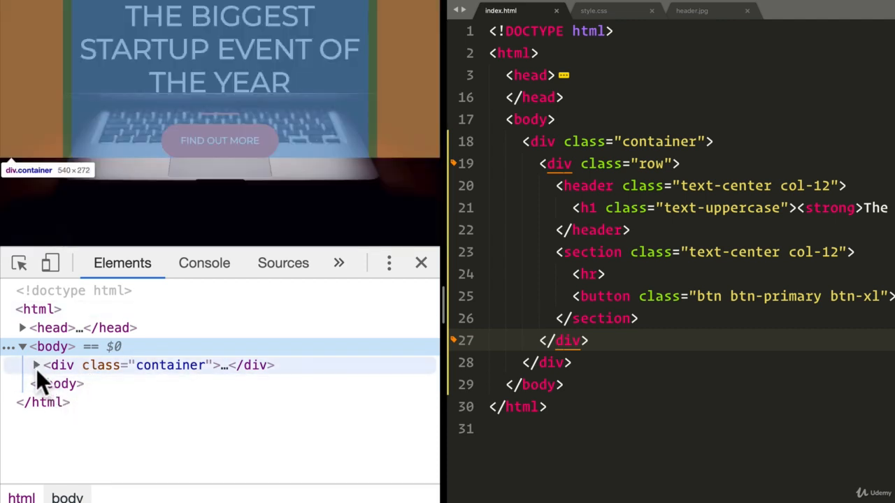
click(36, 365)
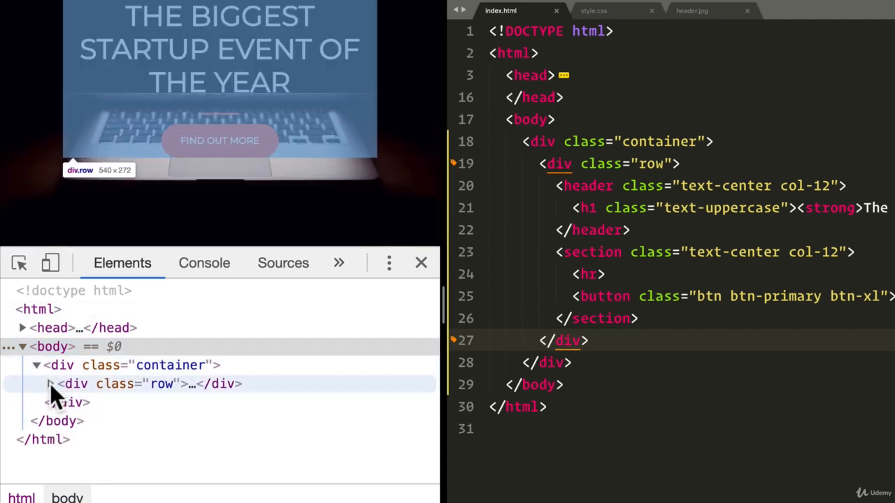
click(48, 384)
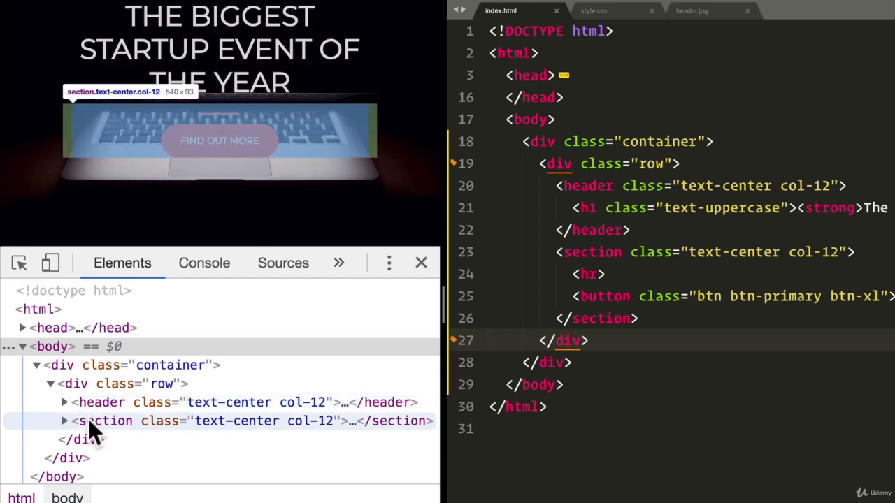
mouse_move(94, 430)
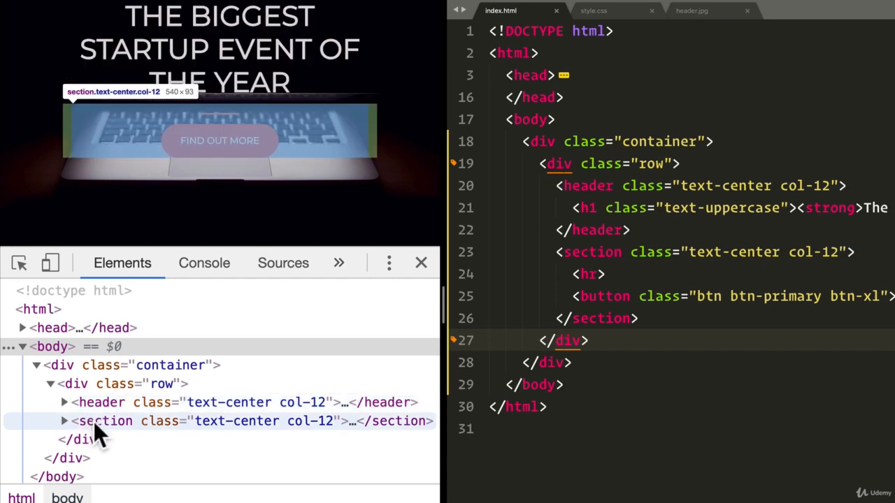
mouse_move(102, 402)
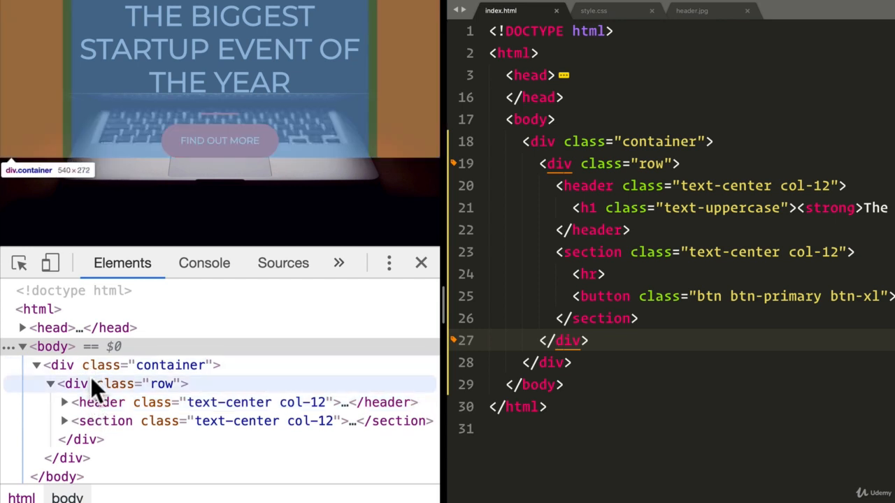
click(589, 341)
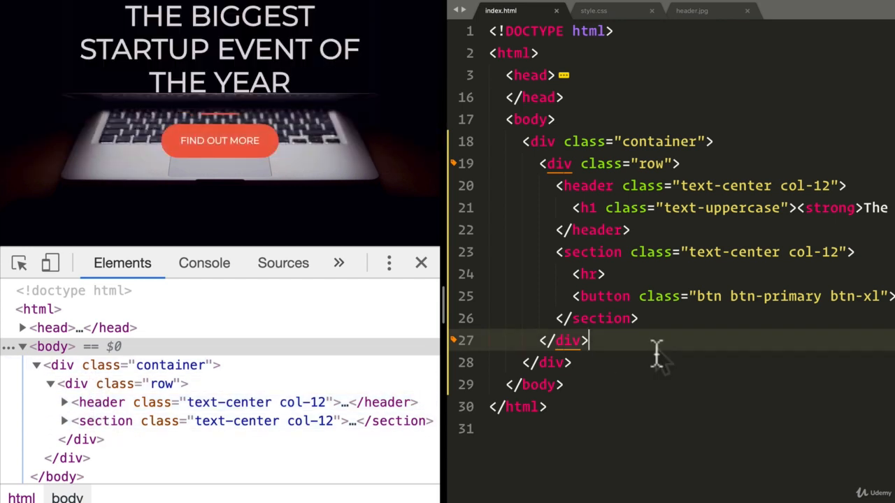
mouse_move(308, 129)
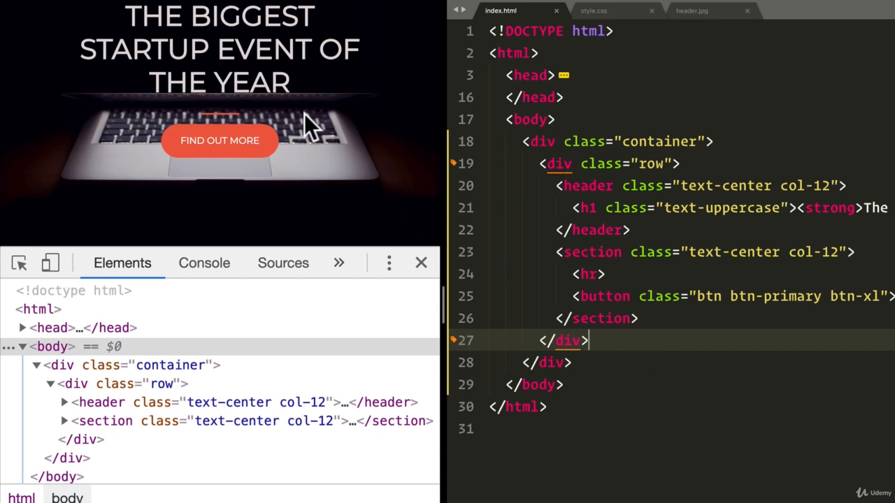
mouse_move(427, 287)
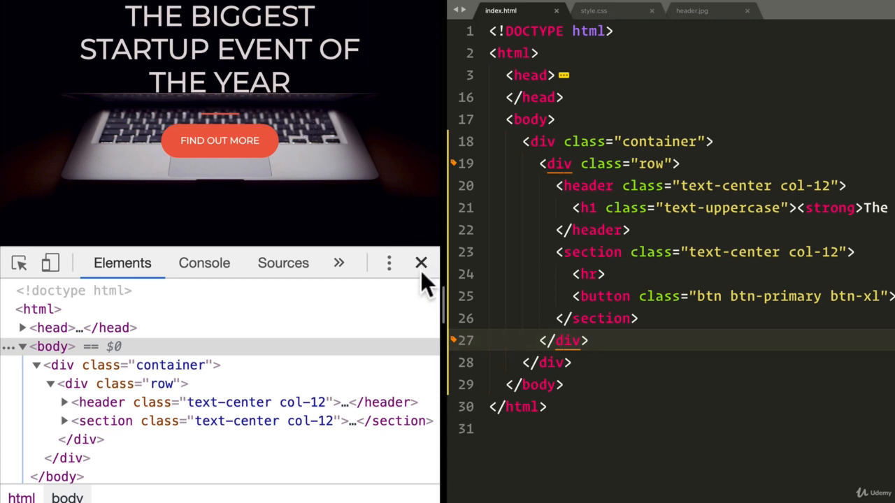
click(421, 262)
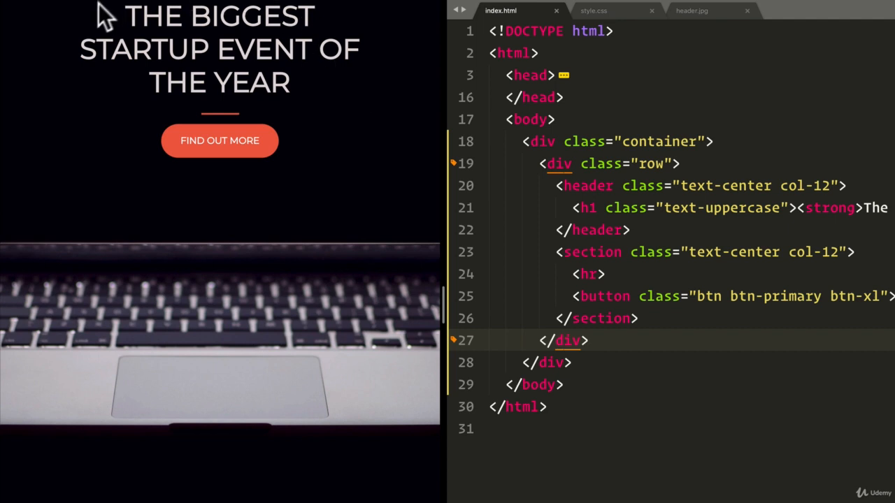
mouse_move(262, 235)
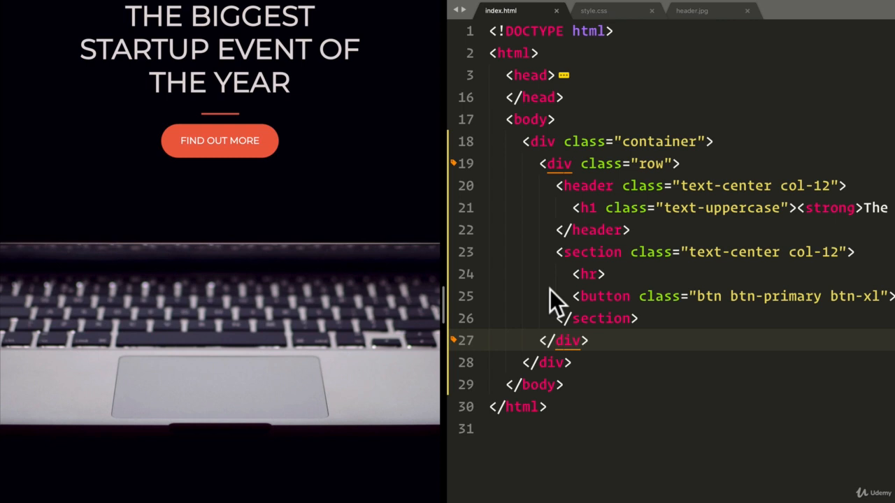
mouse_move(290, 266)
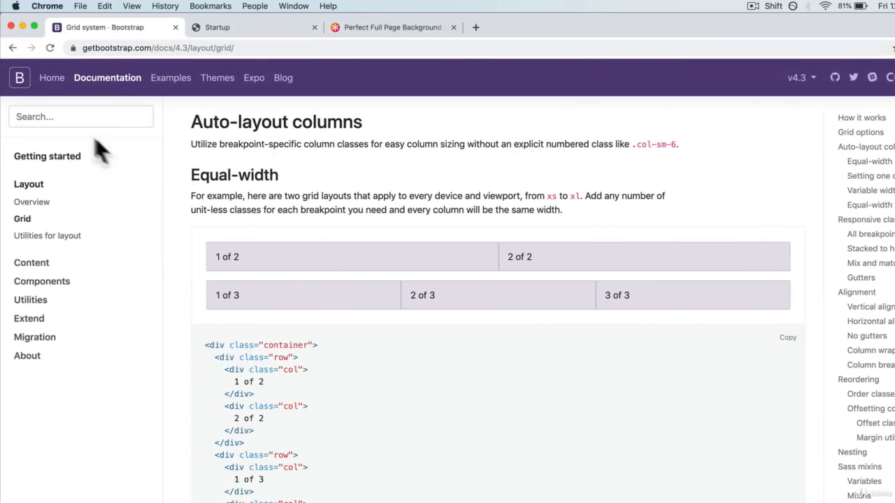
- Search the Bootstrap docs for vertical alignment and read which elements it affects
text(vertica)
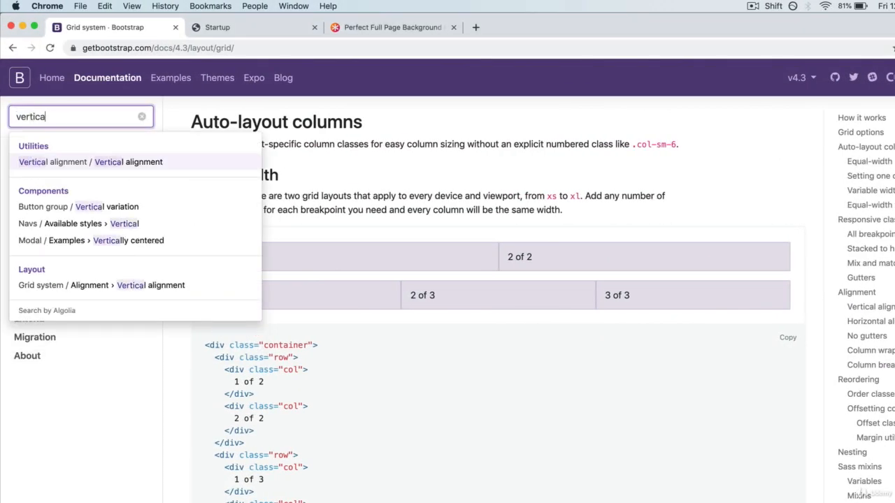
click(90, 162)
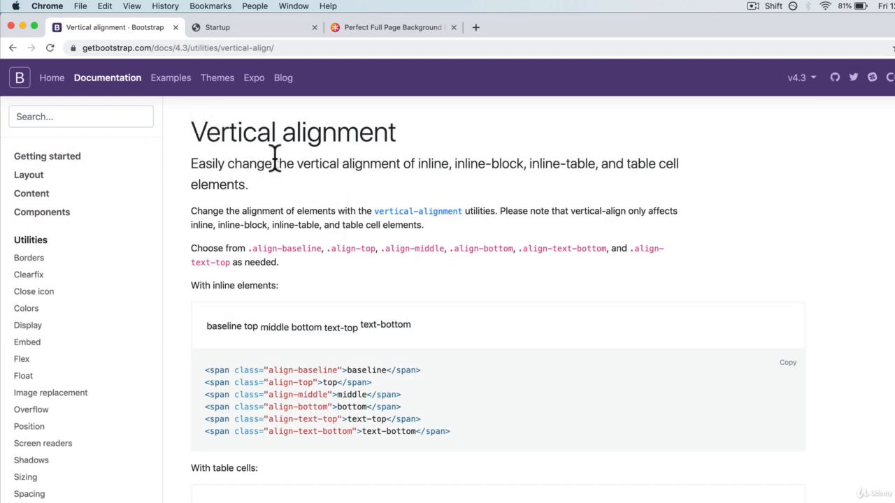
scroll(down, 3)
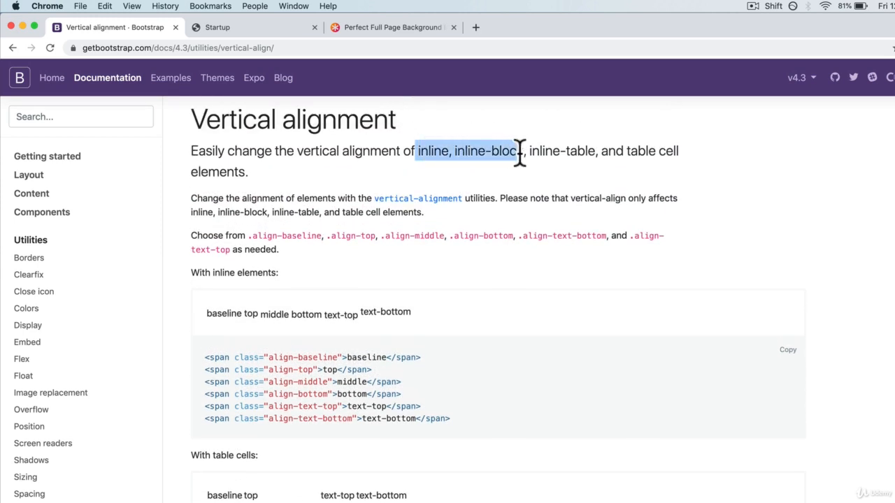
drag(520, 151, 598, 151)
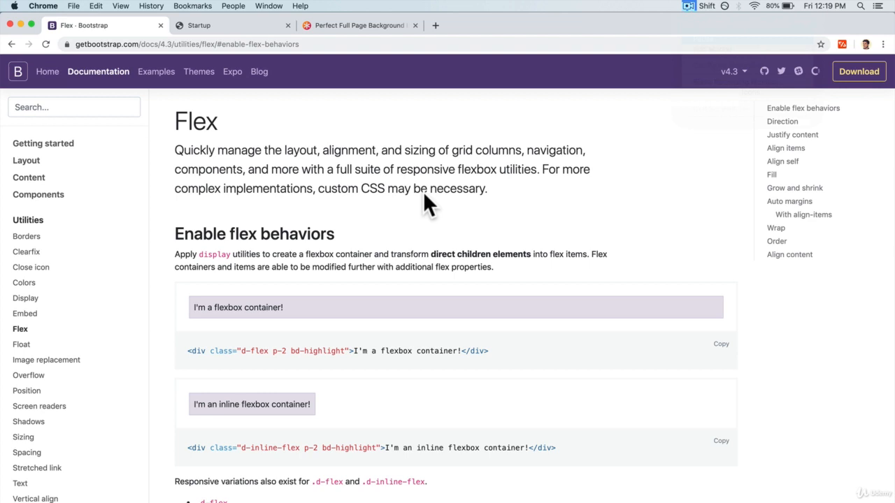
mouse_move(225, 133)
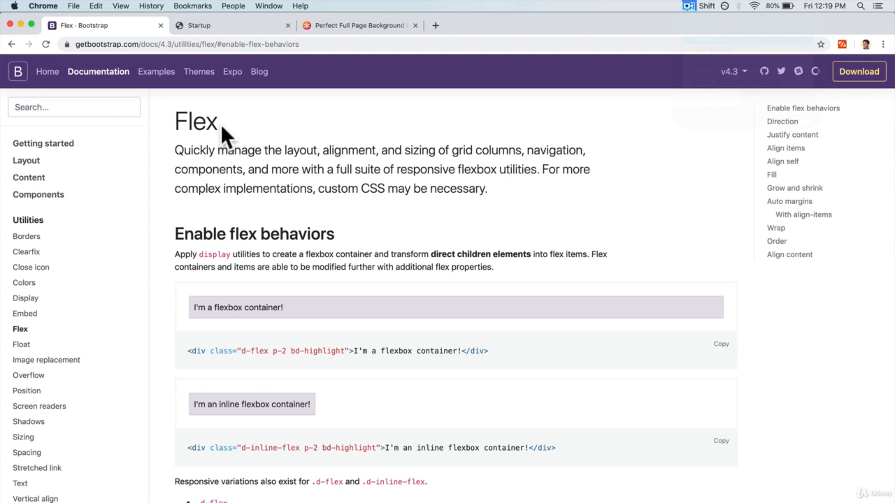
- Read through the Flex utilities page's Enable flex behaviors section
double_click(195, 121)
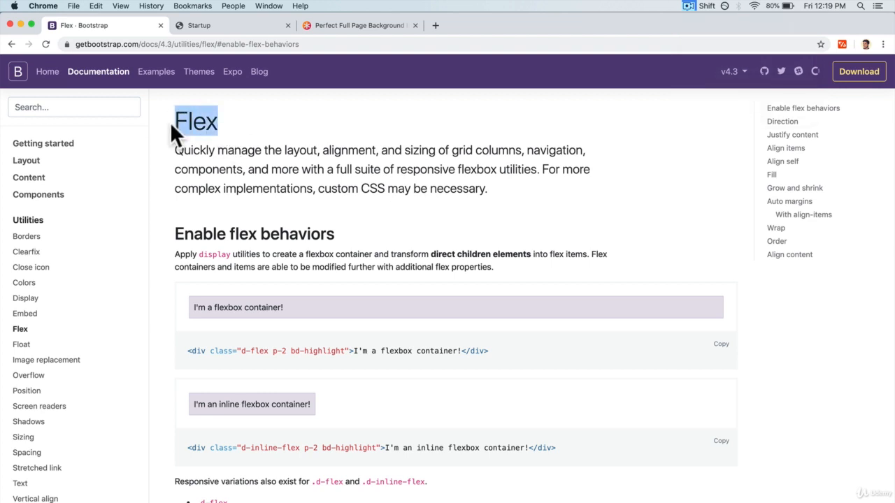
mouse_move(179, 149)
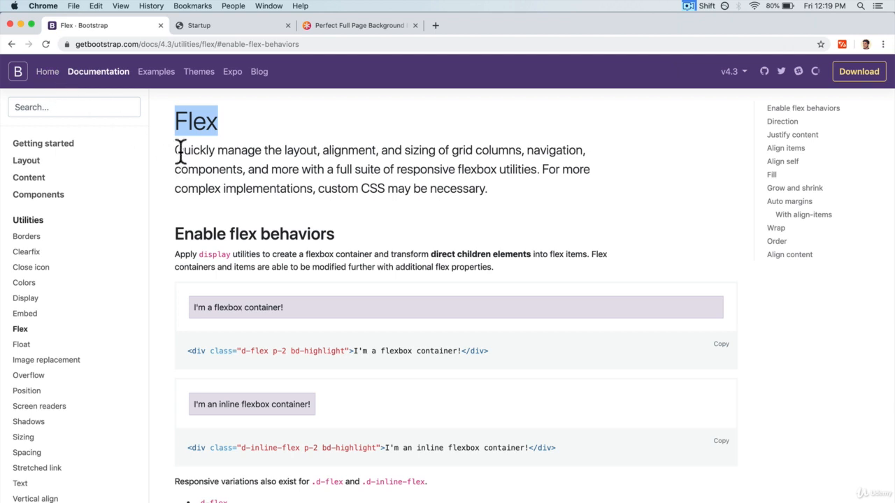
mouse_move(381, 167)
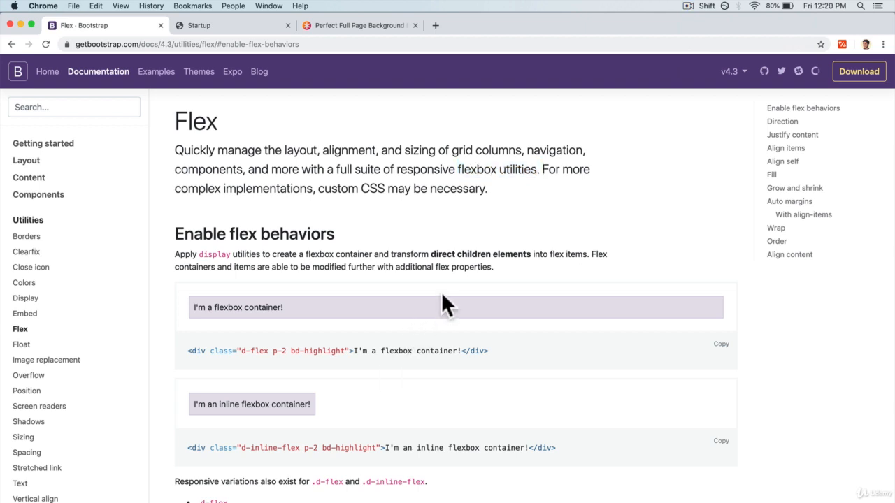
scroll(down, 3)
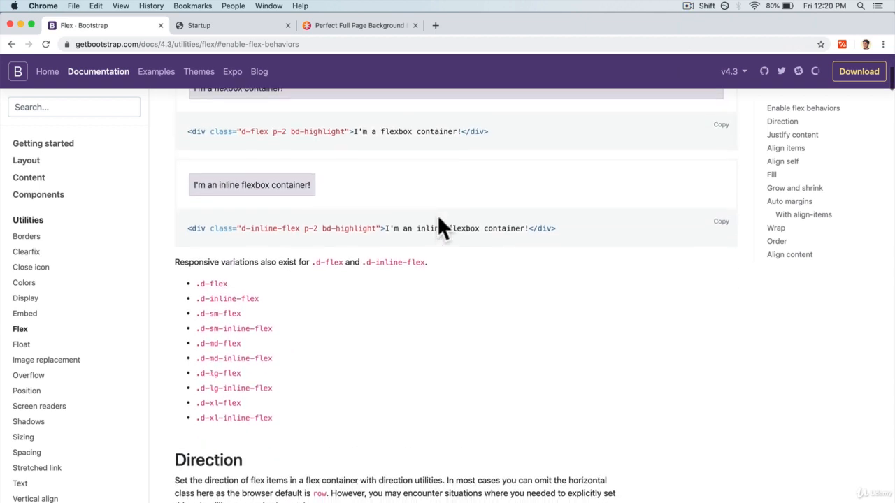
scroll(up, 3)
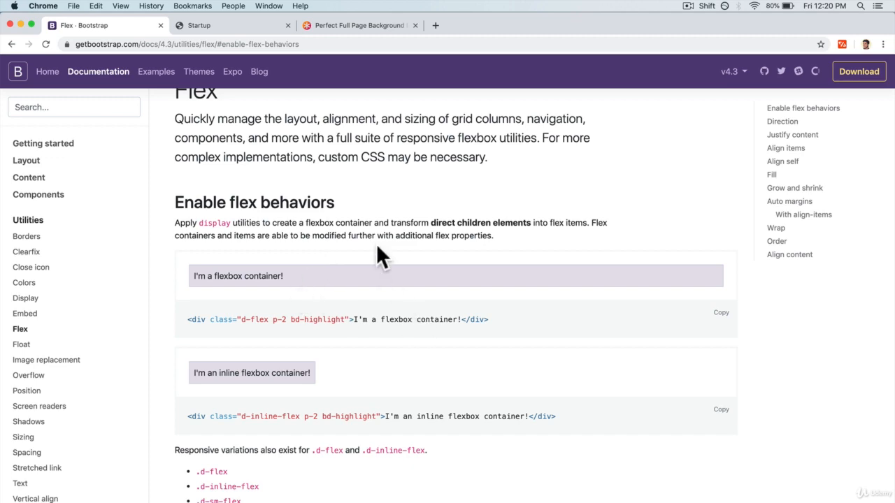
scroll(down, 3)
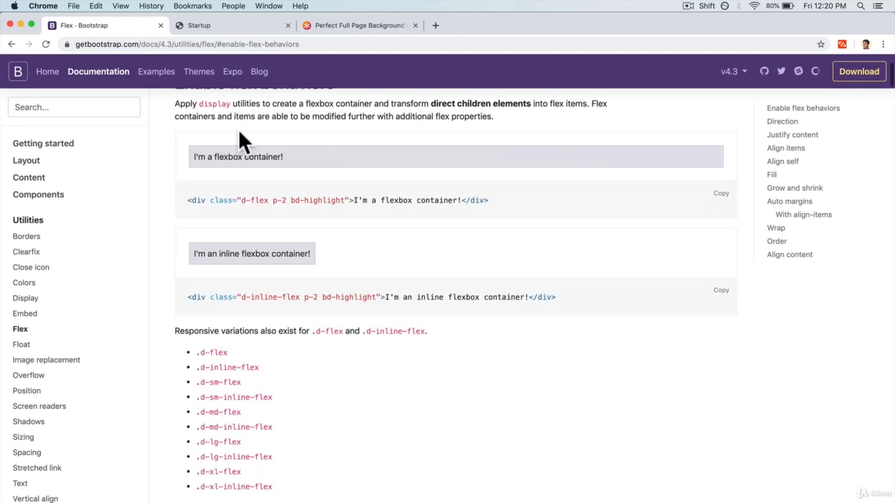
scroll(down, 3)
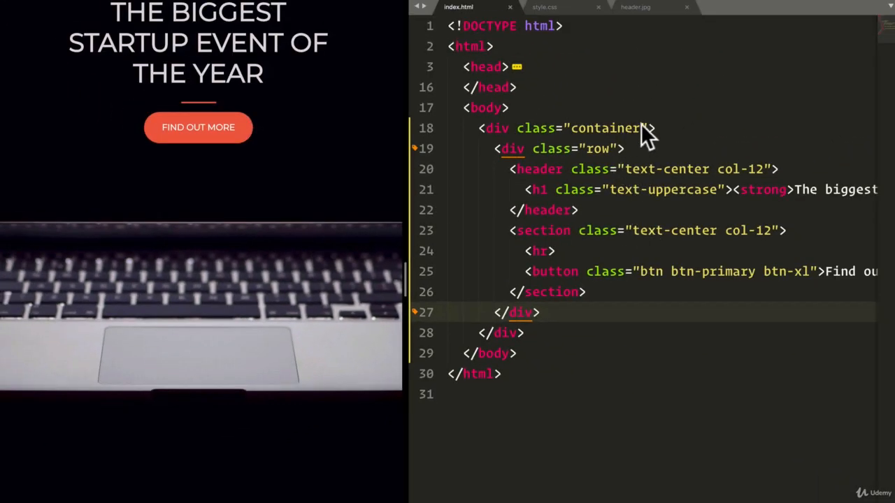
- Add the d-flex class after container in the outer container div's class attribute
text(d-flex)
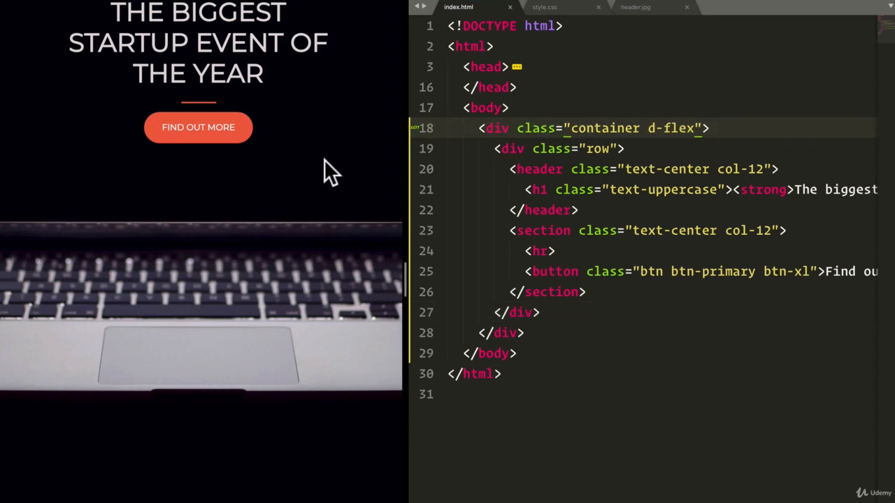
mouse_move(682, 146)
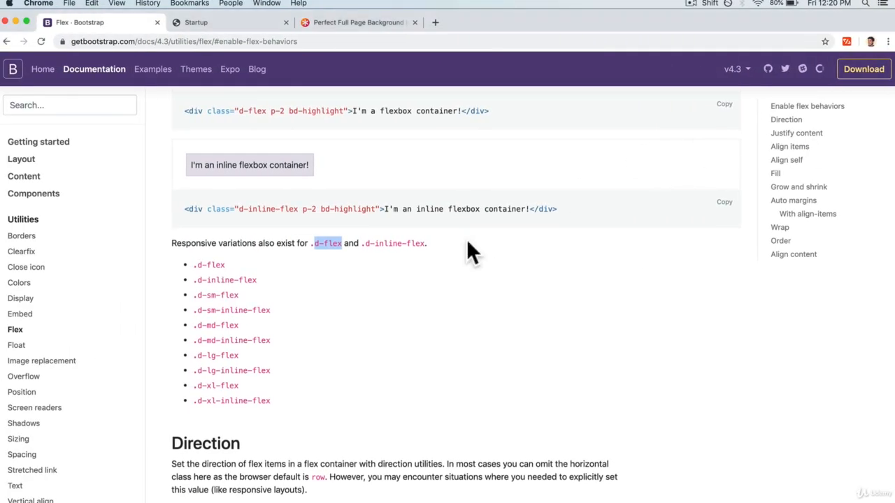
- Scroll the Bootstrap Flex docs past Direction and Justify content to the Align items examples
scroll(down, 3)
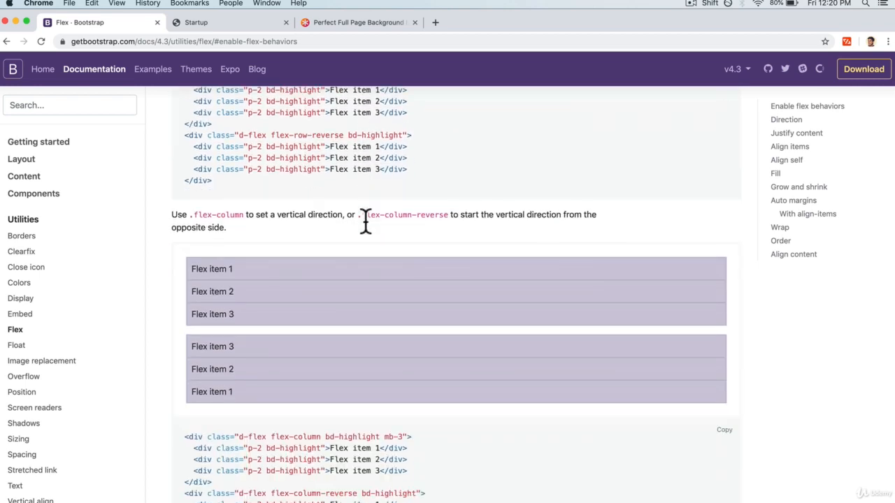
scroll(down, 3)
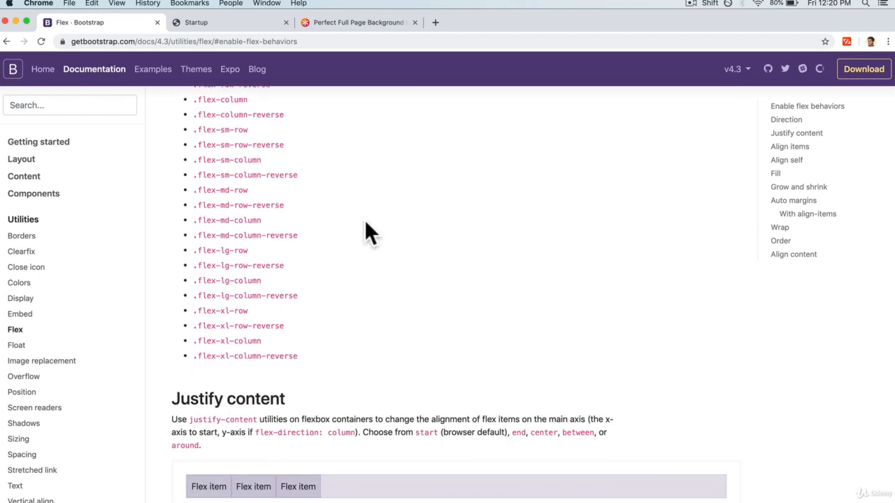
scroll(down, 3)
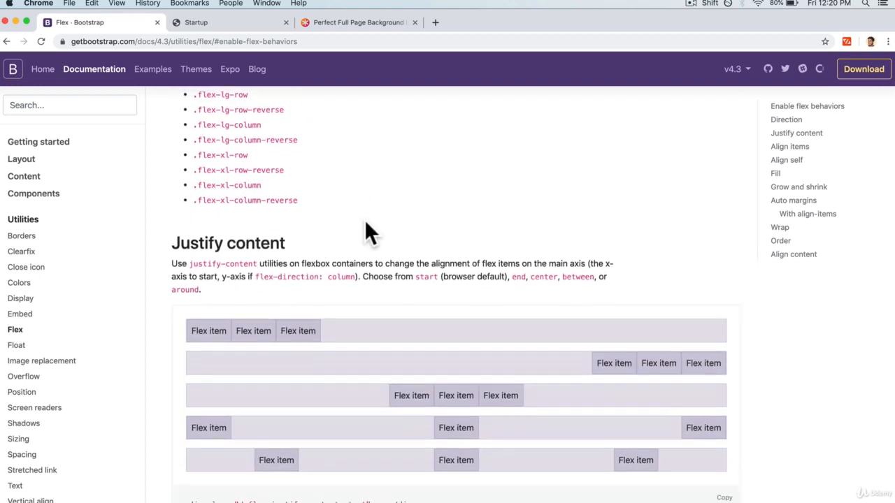
scroll(down, 3)
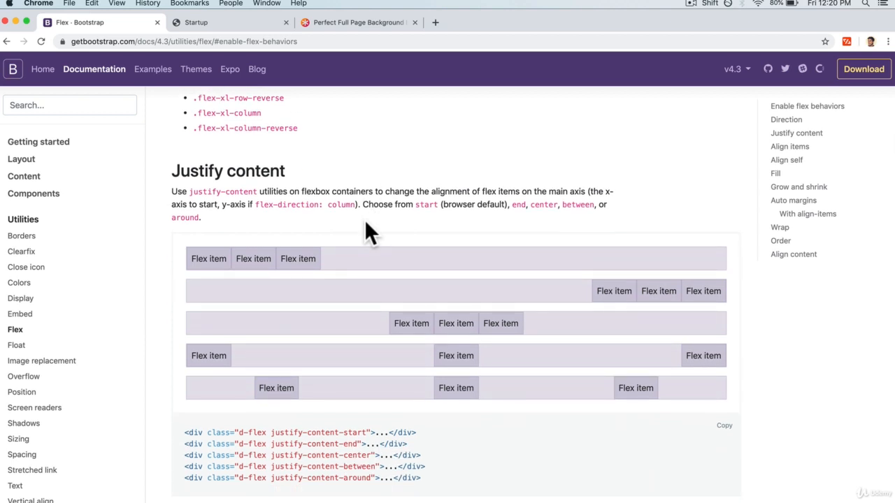
scroll(down, 3)
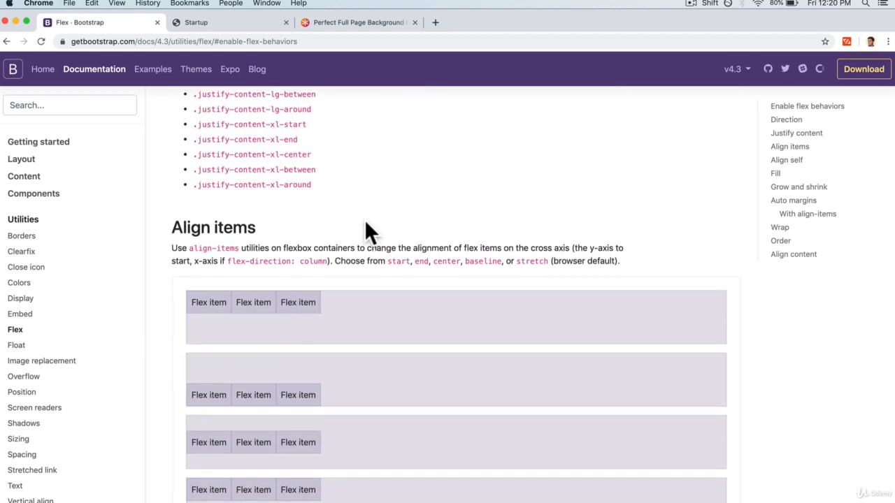
scroll(down, 3)
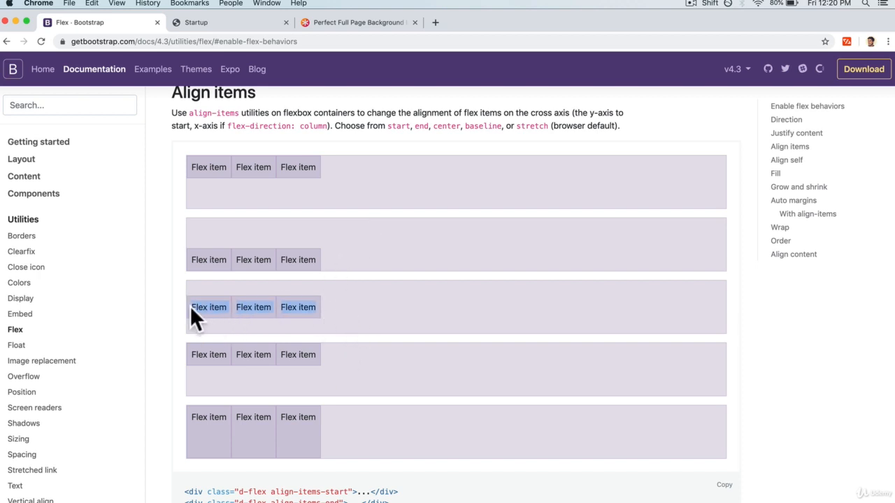
scroll(down, 3)
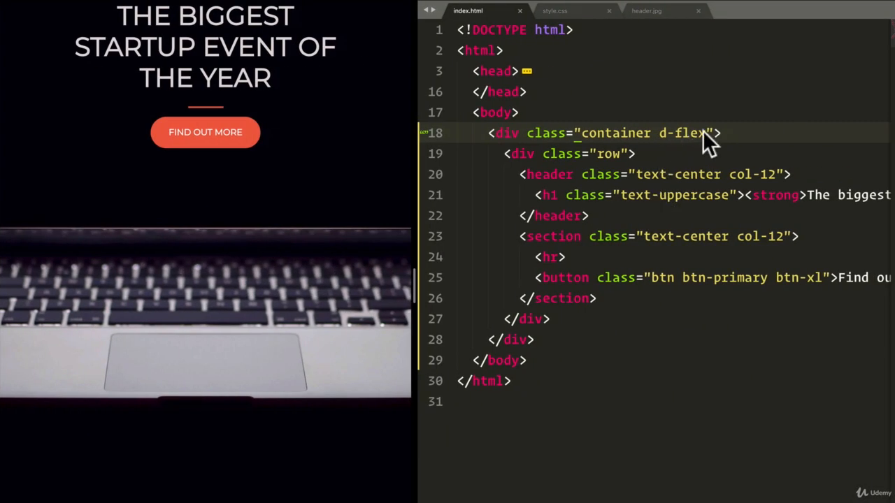
- Add align-items-center after d-flex in the container div's class on line 18
text(align-items-center)
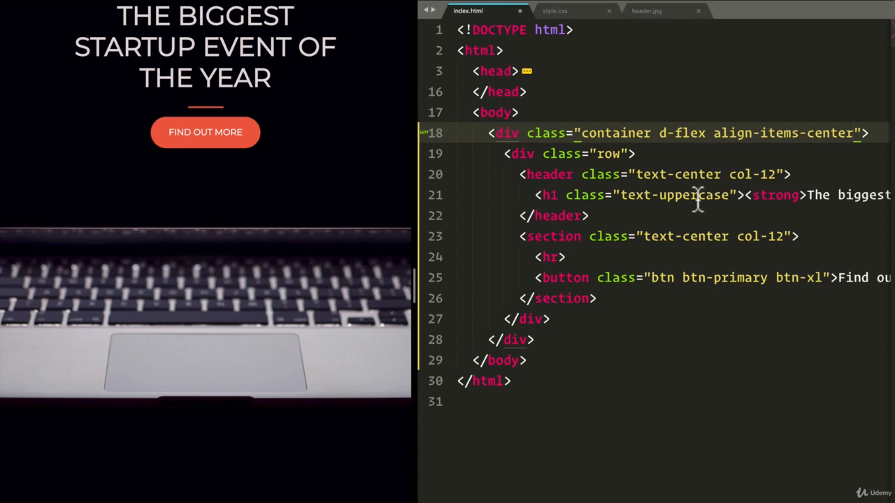
mouse_move(311, 115)
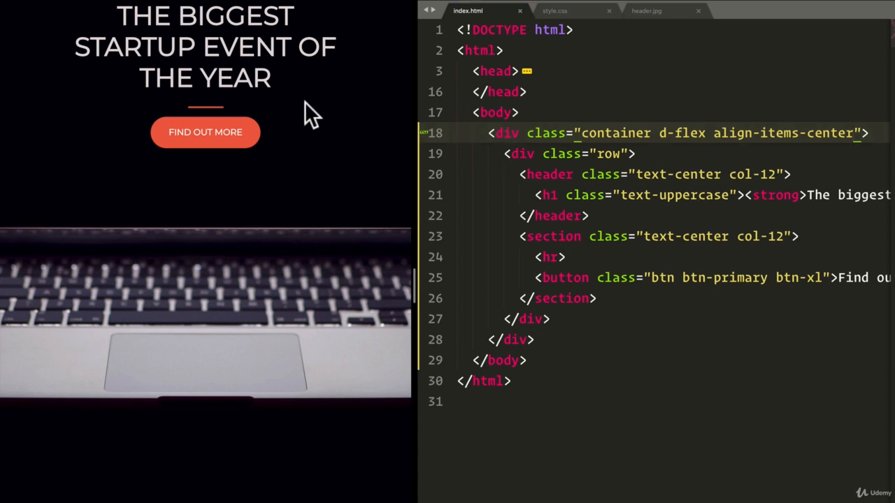
mouse_move(324, 152)
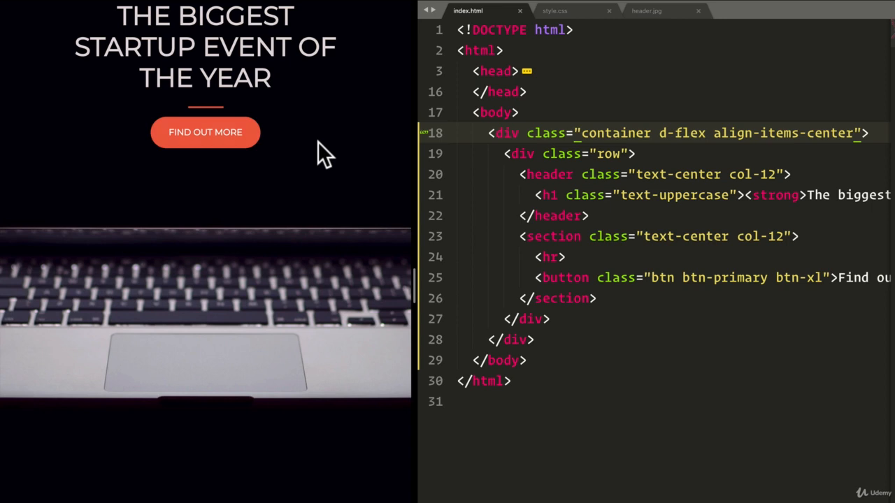
mouse_move(292, 152)
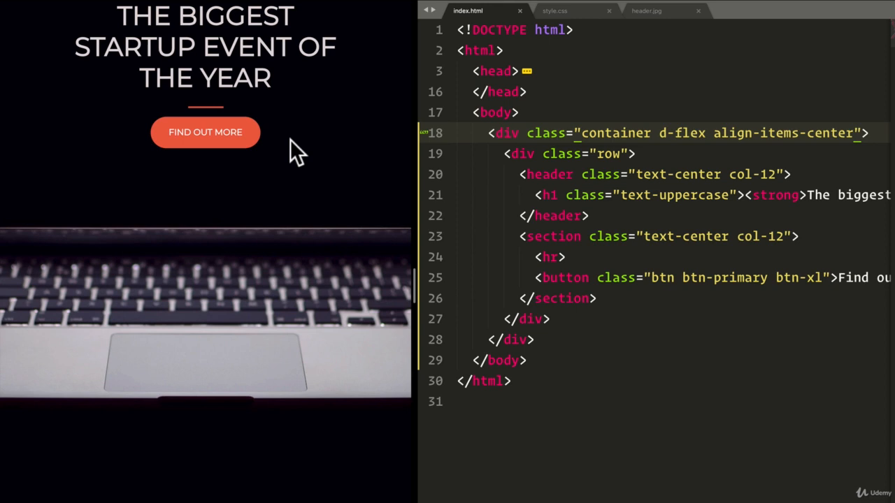
mouse_move(654, 136)
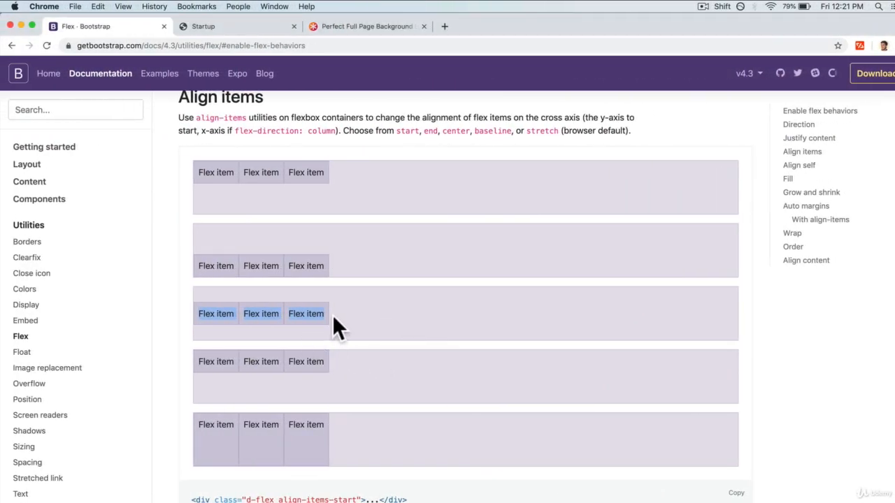
mouse_move(297, 314)
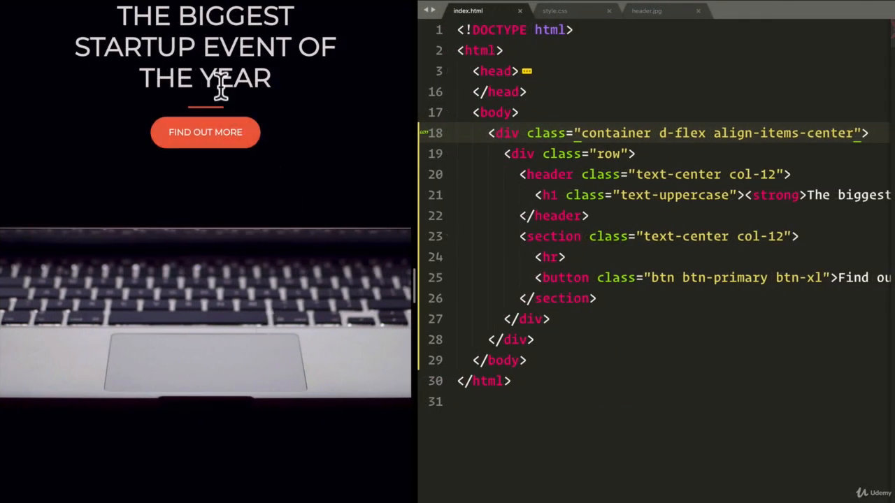
- Inspect the headline, highlight the body element, and review style.css's full-height body, html rule
double_click(234, 78)
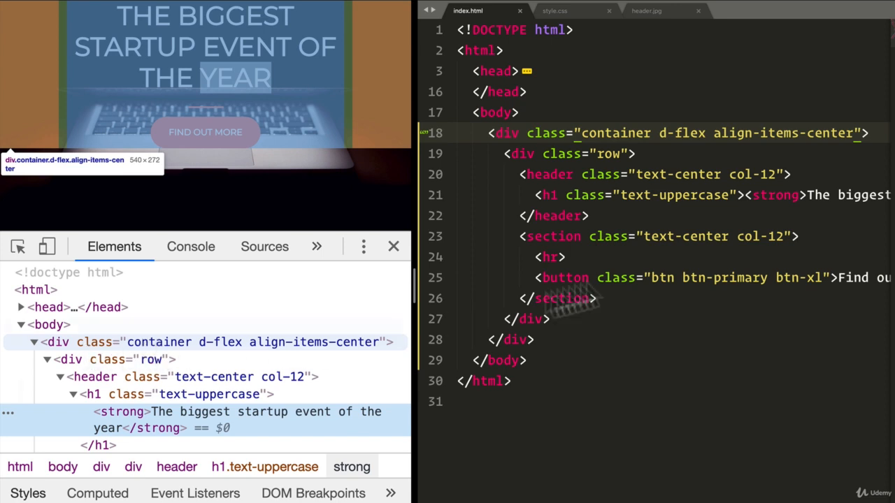
mouse_move(818, 143)
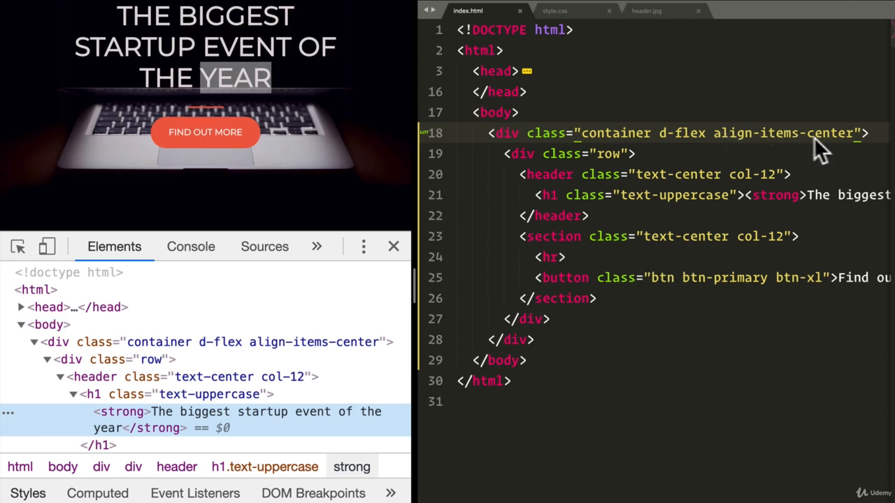
mouse_move(125, 342)
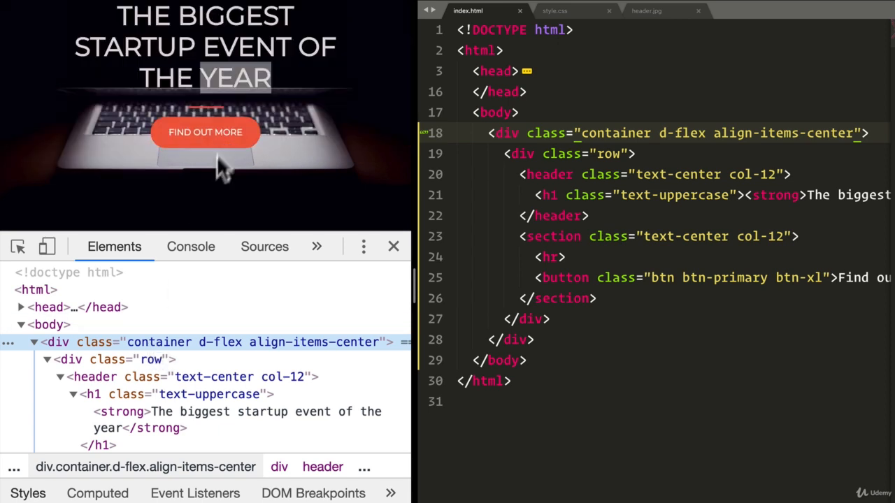
mouse_move(213, 234)
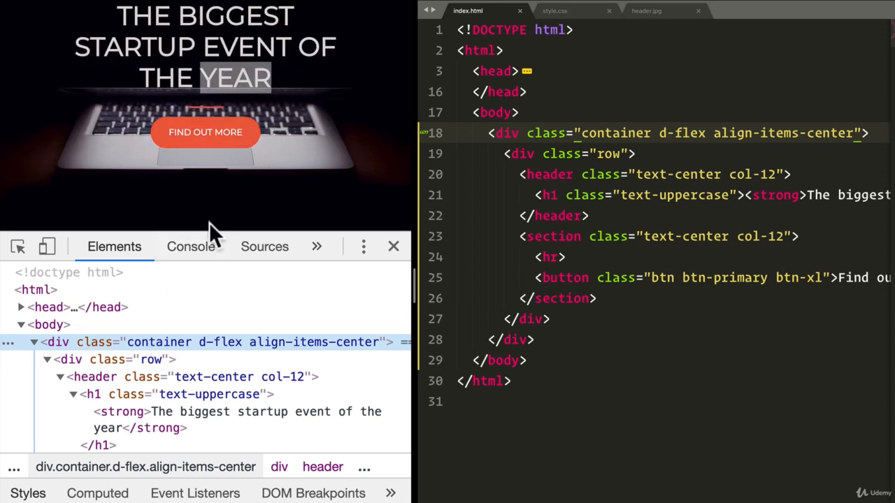
mouse_move(196, 341)
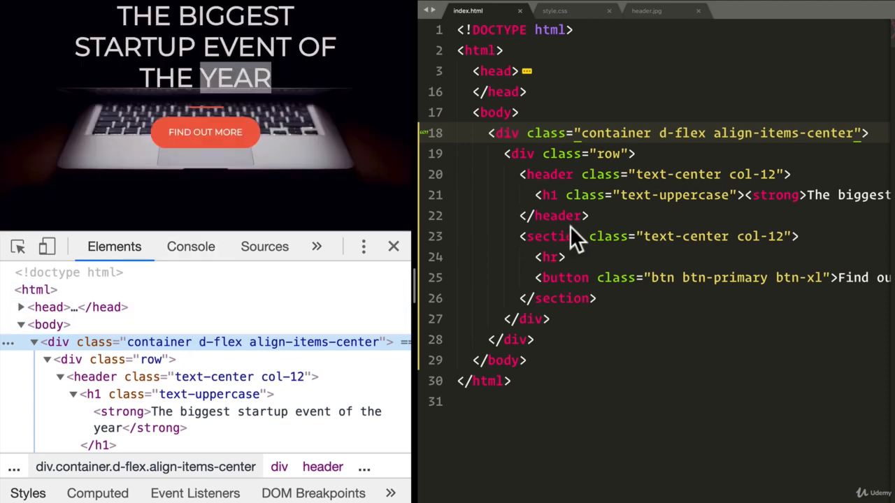
mouse_move(49, 324)
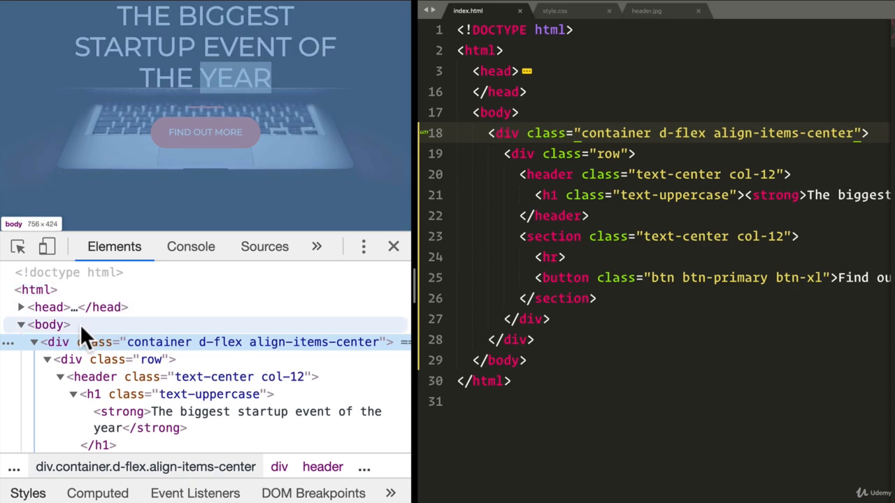
click(554, 11)
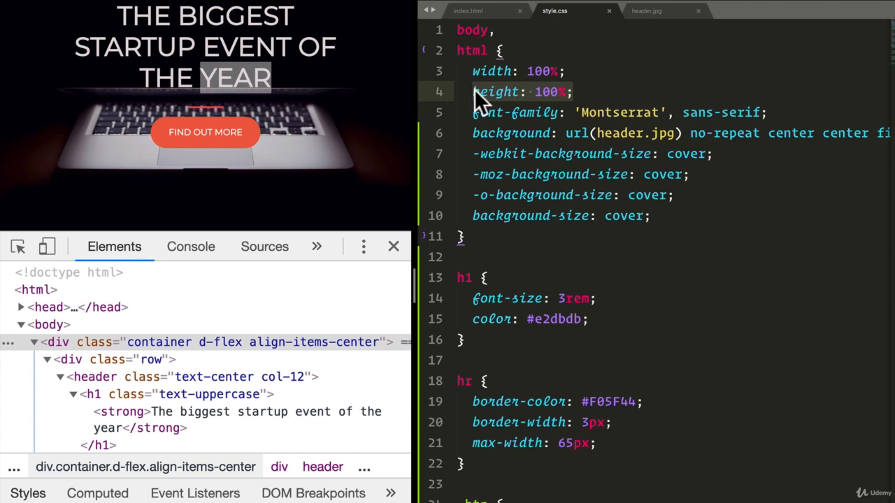
click(467, 10)
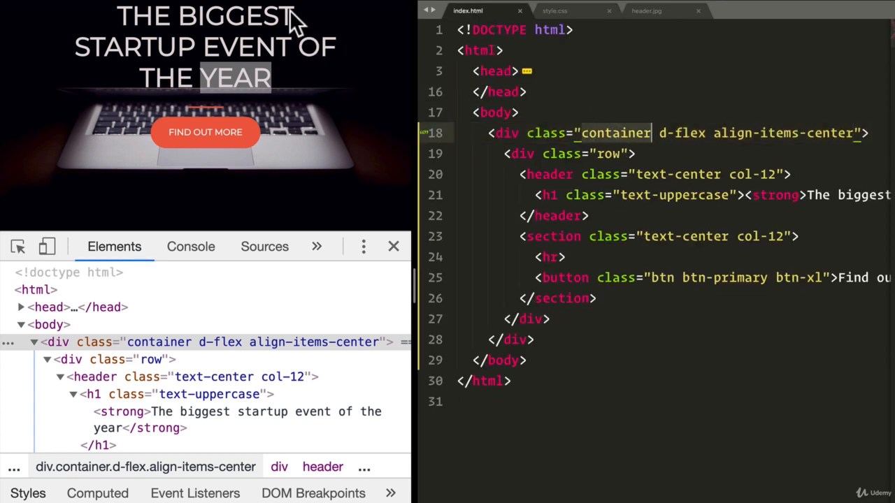
mouse_move(294, 252)
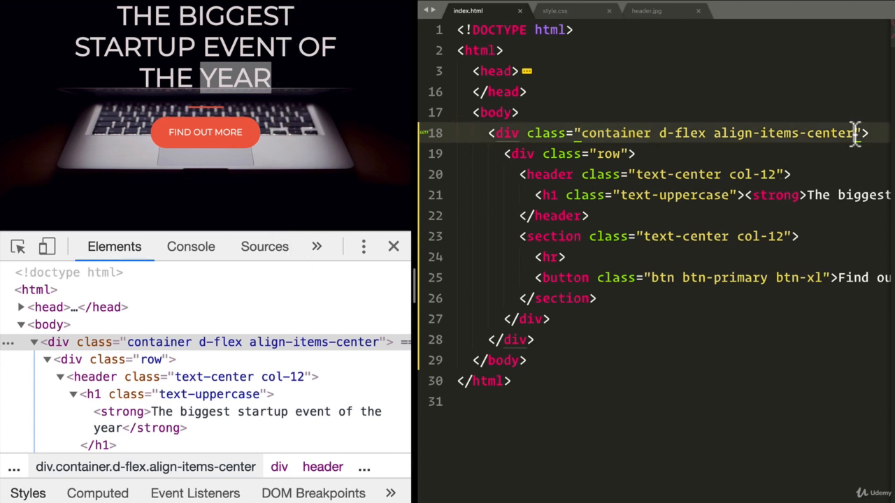
- Add the h-100 class to the container d-flex align-items-center div
text(h)
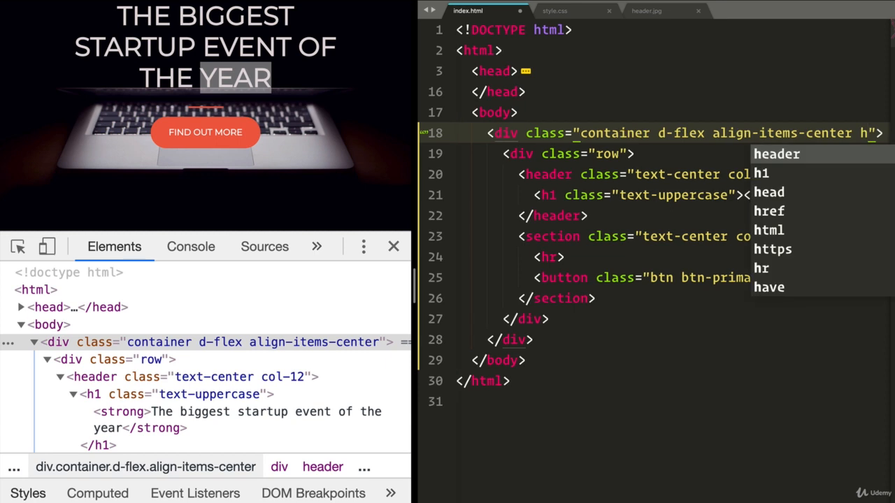
text(-100)
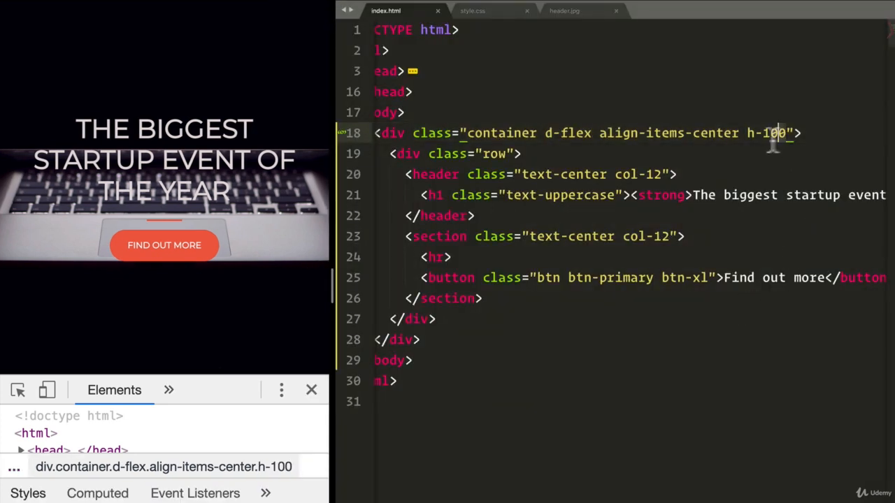
mouse_move(752, 140)
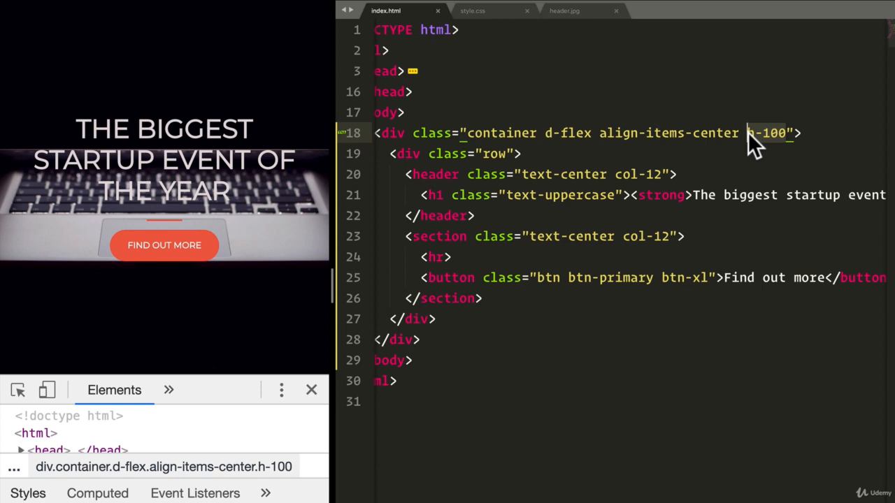
mouse_move(168, 140)
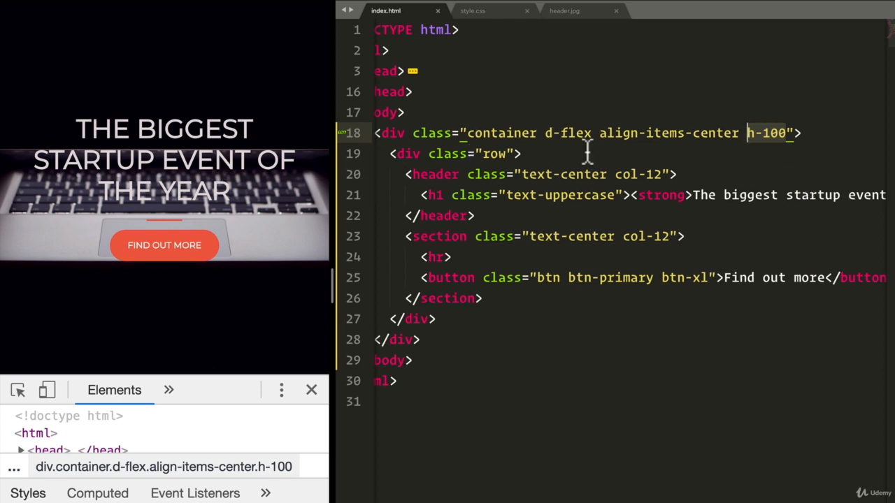
mouse_move(603, 278)
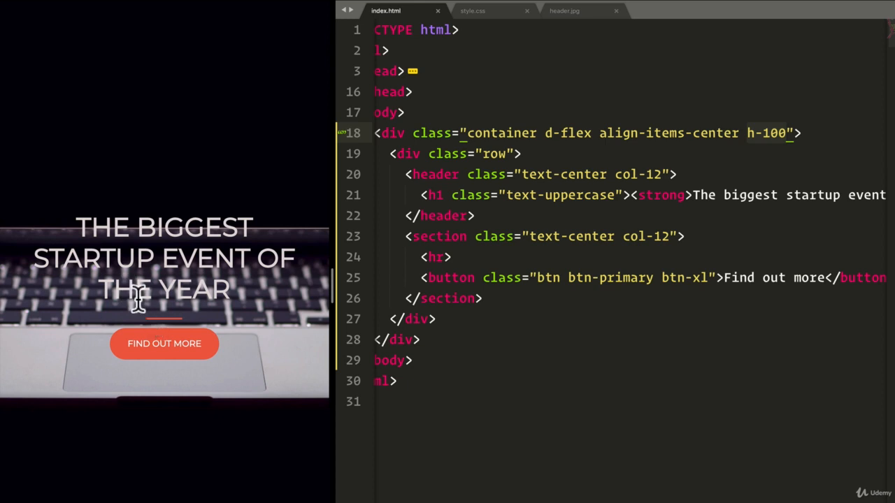
mouse_move(164, 344)
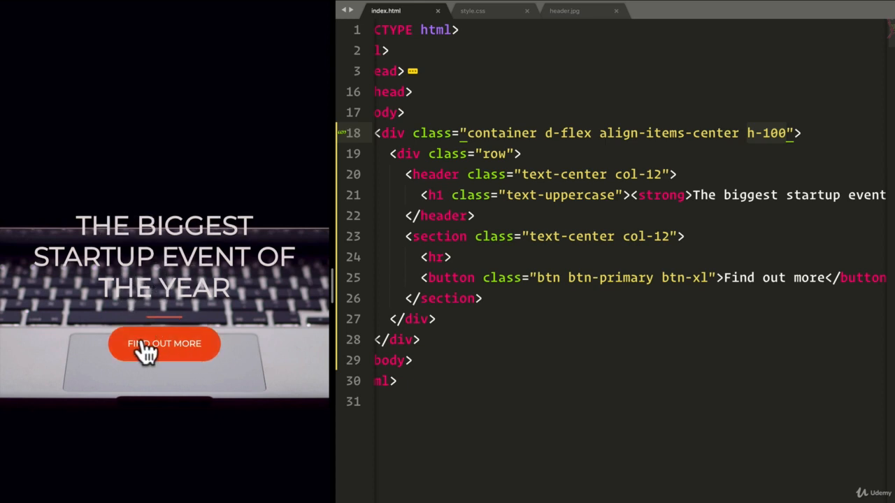
mouse_move(494, 278)
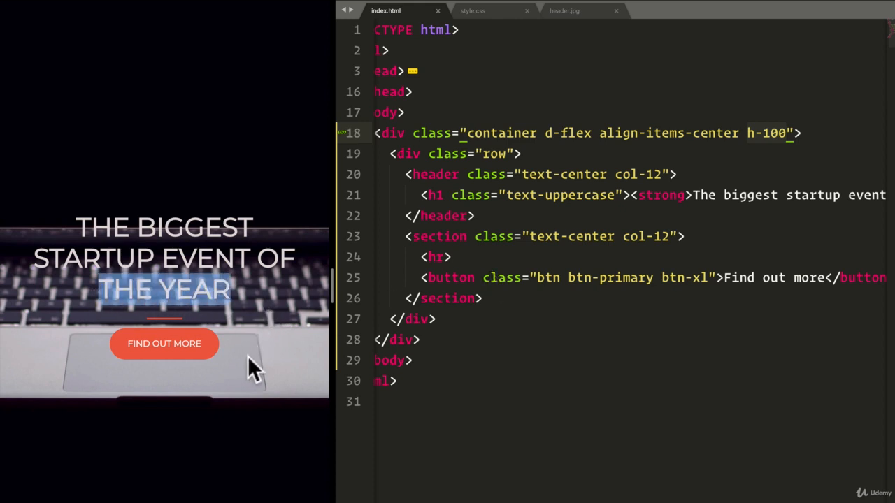
mouse_move(196, 322)
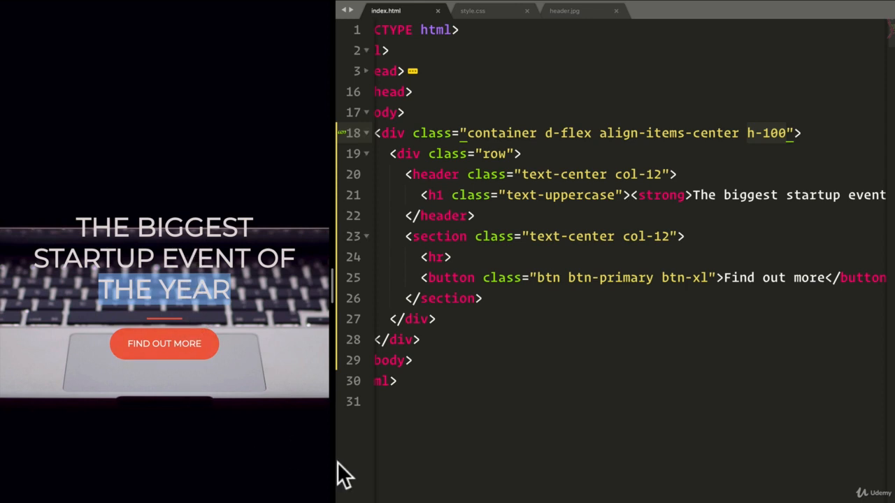
mouse_move(486, 238)
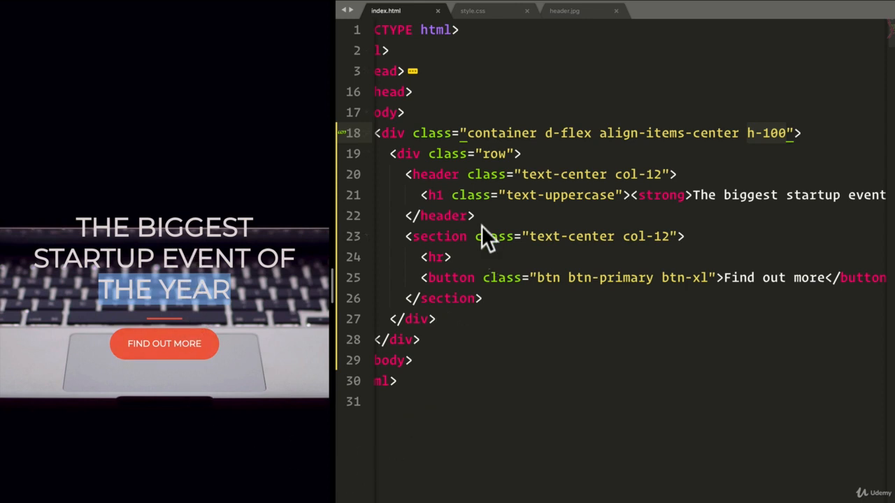
- Insert <div class="buffer col-12"></div> on a new line after </header>
key(enter)
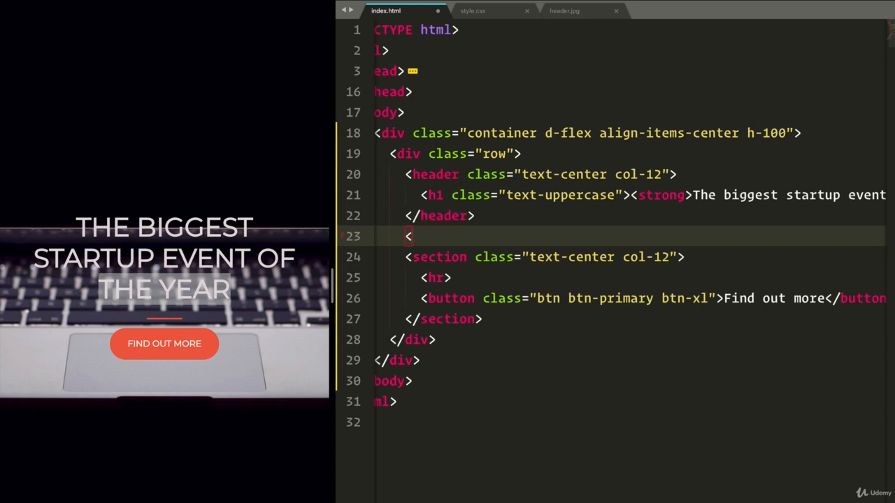
text(div class)
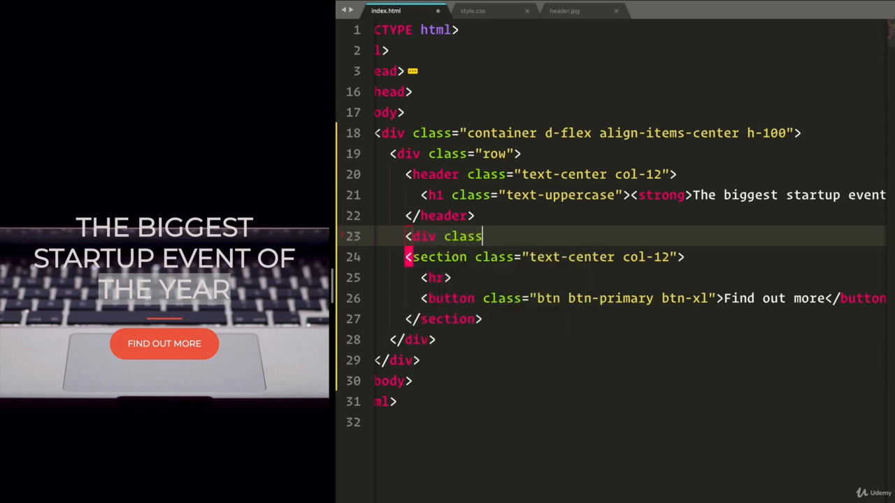
text(="buff")
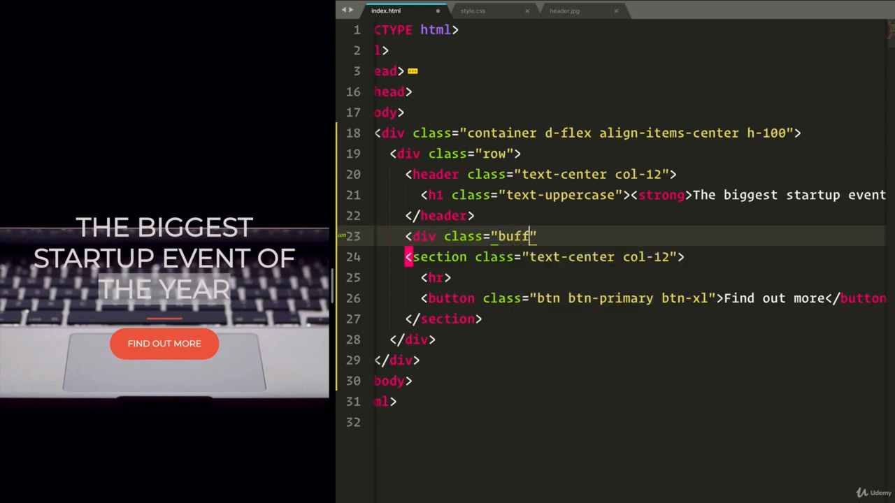
text(er)
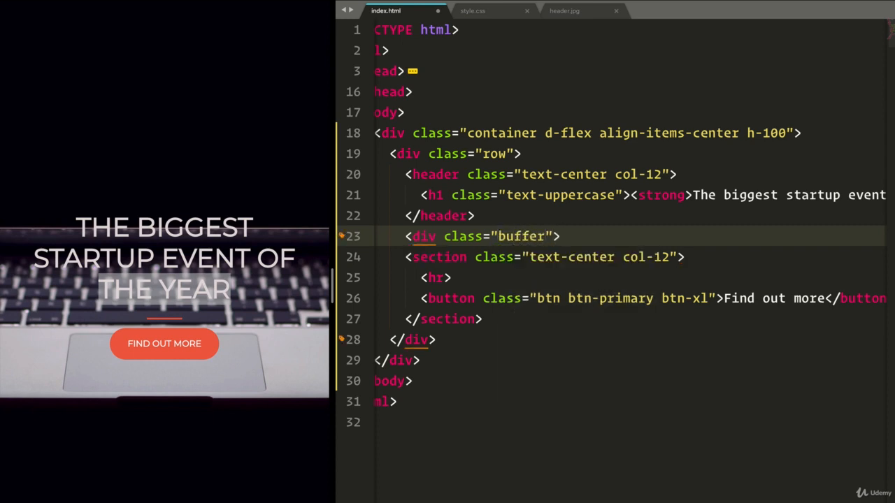
text(</div>)
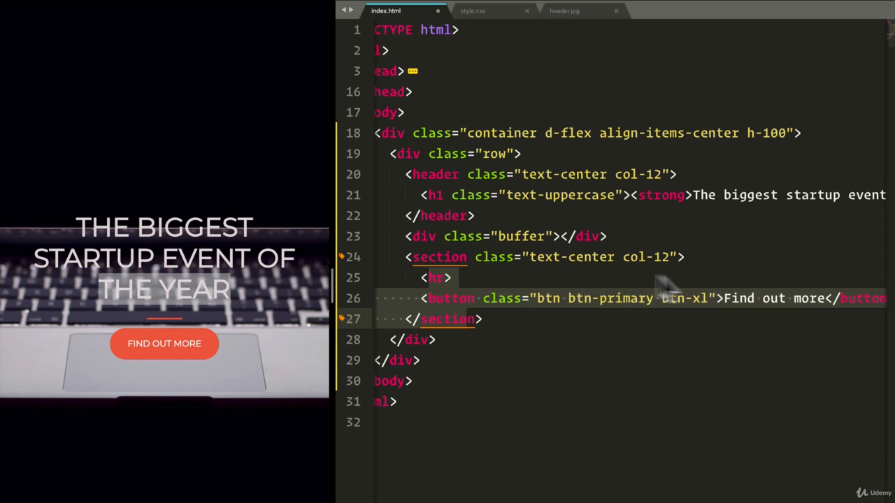
text(col-12)
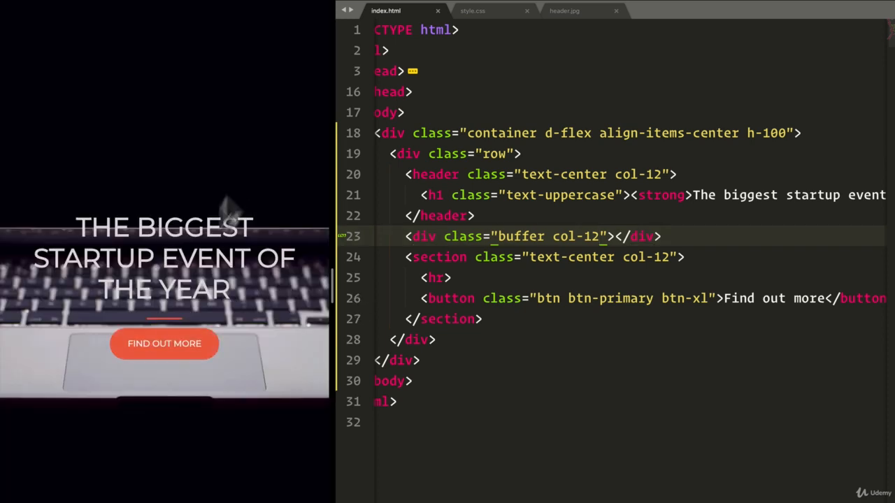
mouse_move(172, 307)
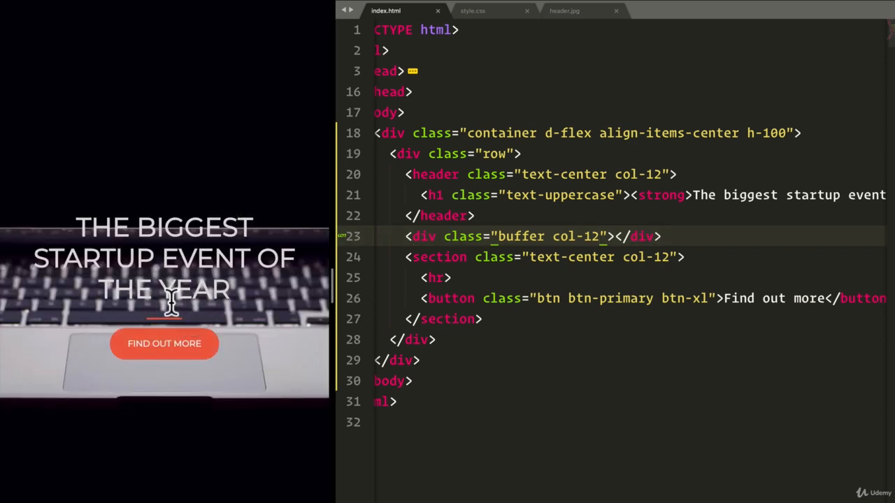
- Inspect the headline in DevTools to confirm the buffer col-12 div between header and section
right_click(168, 289)
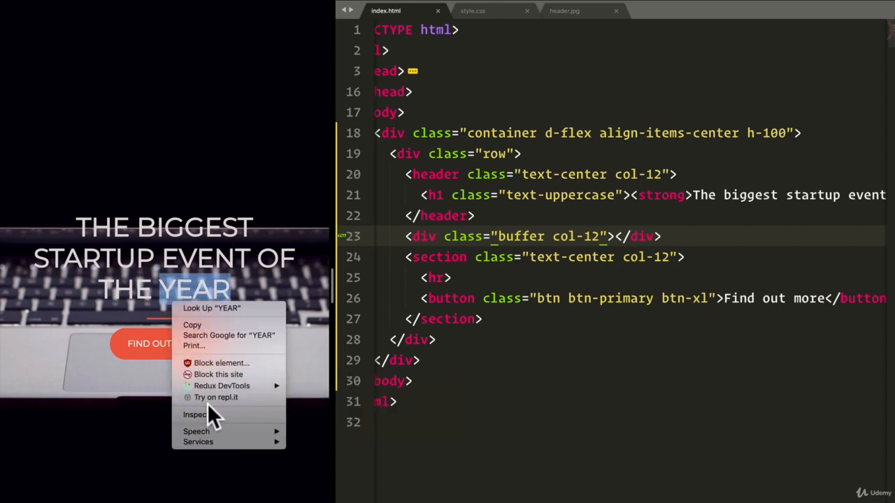
click(195, 414)
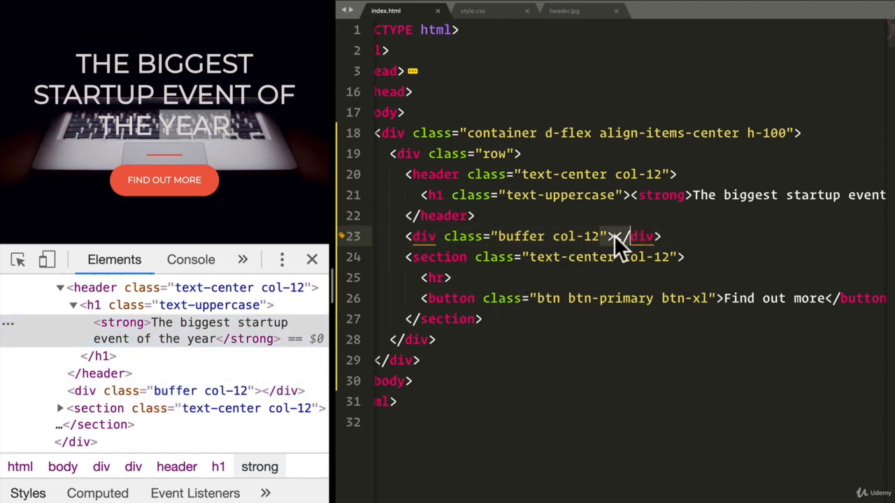
click(473, 11)
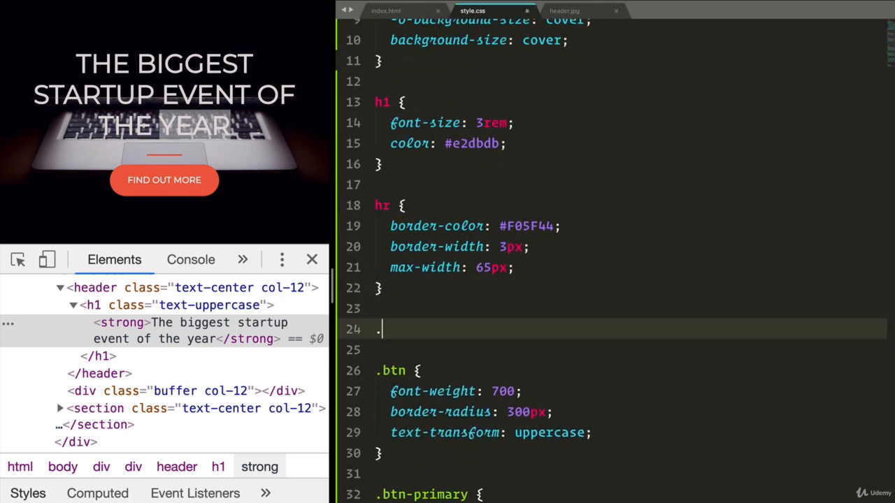
- Add a .buffer rule to style.css with height 10rem
text(.buffer {)
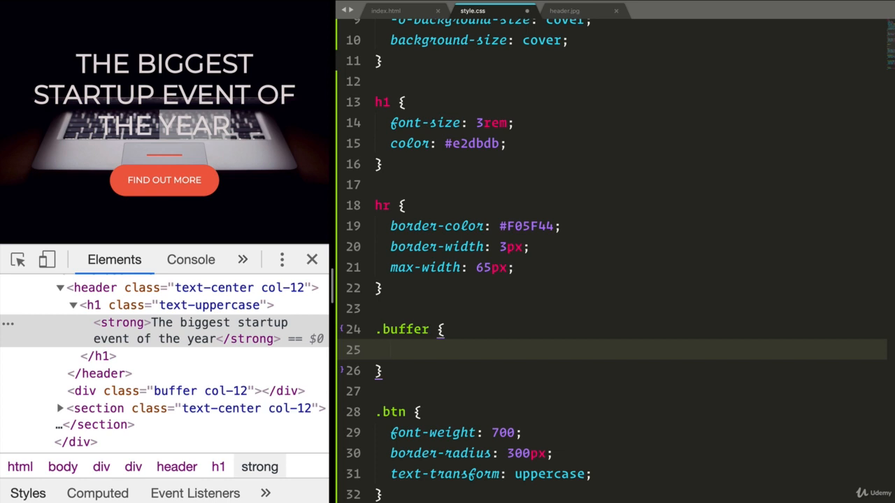
text(height: ;)
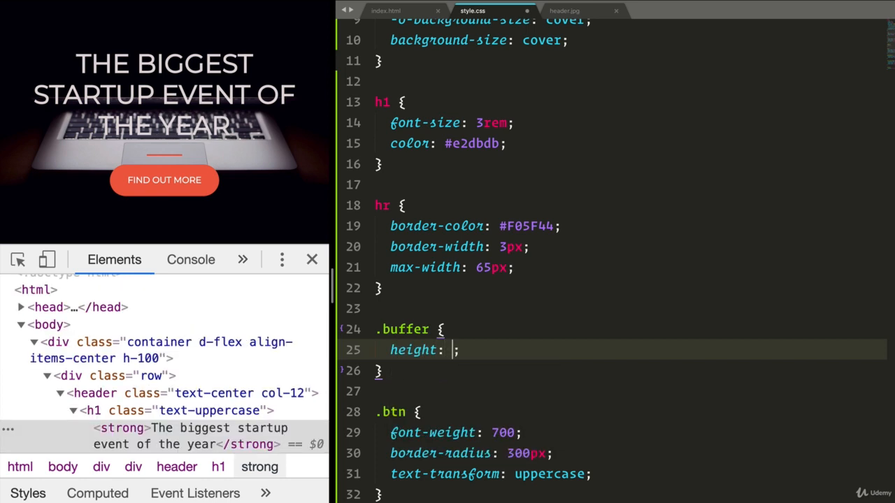
text(50px)
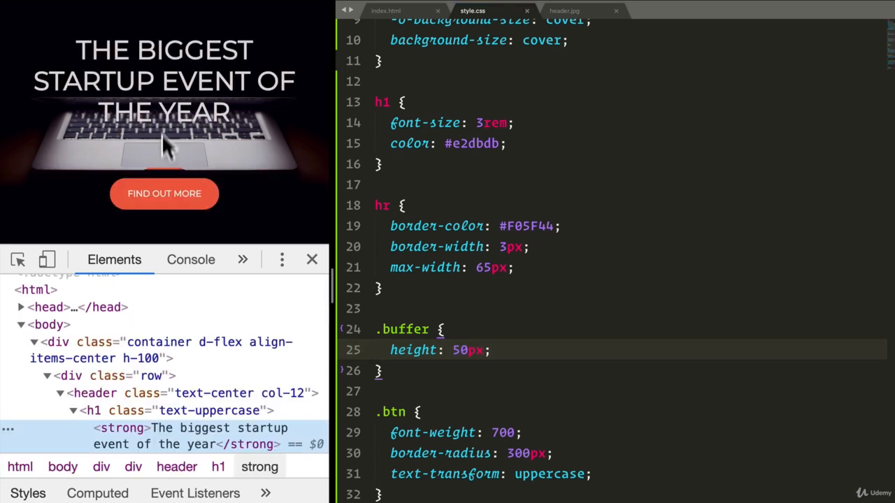
mouse_move(196, 411)
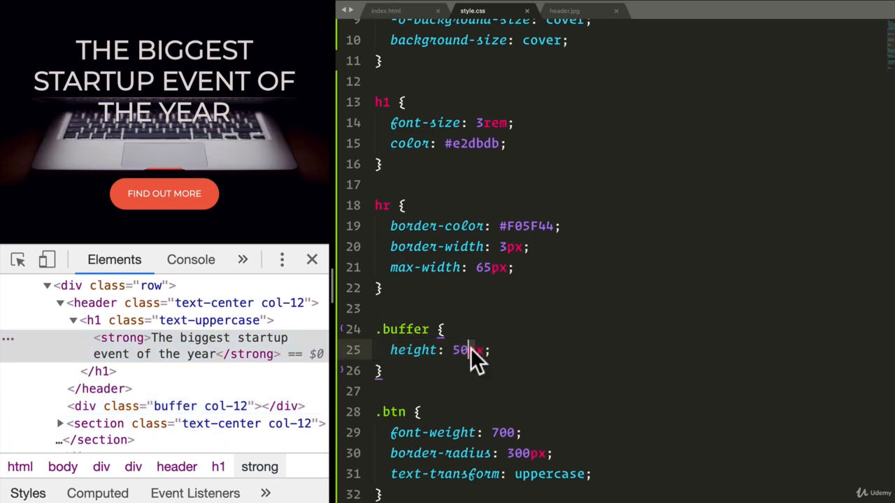
text(rem)
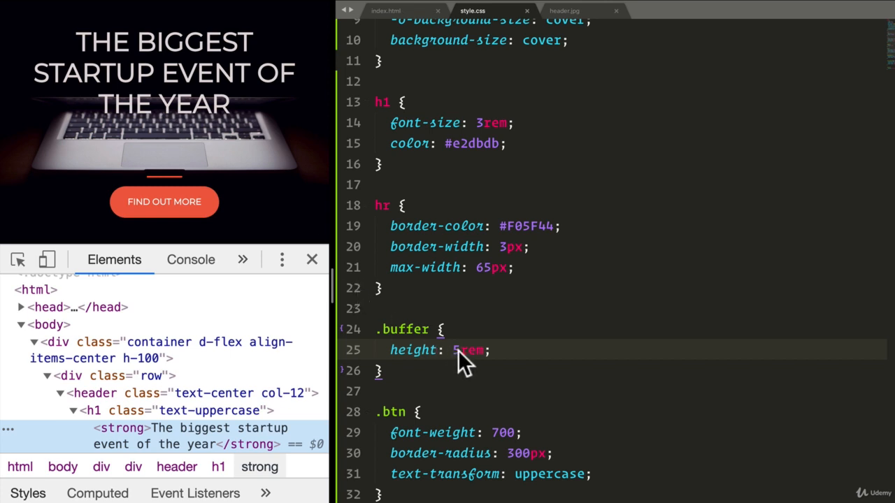
text(10)
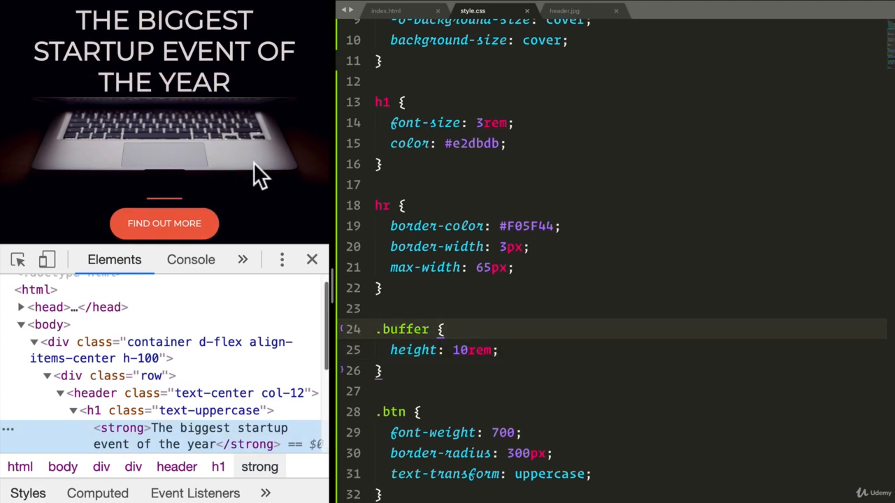
mouse_move(251, 248)
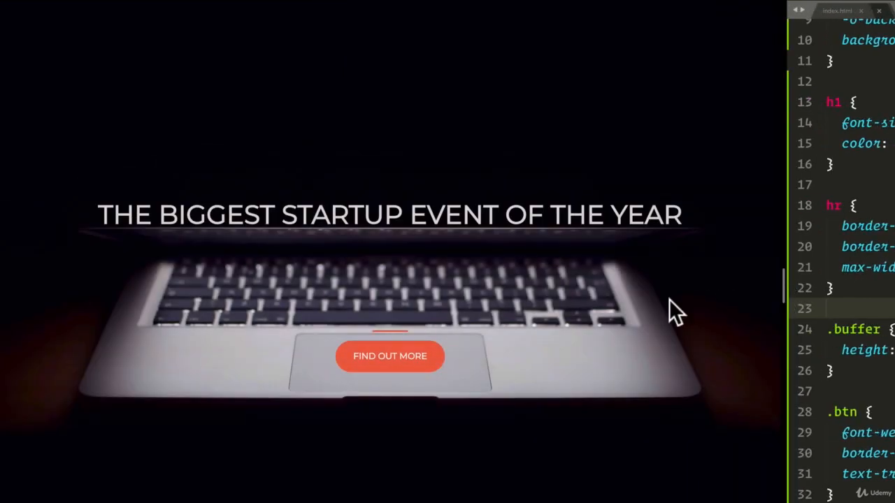
mouse_move(390, 360)
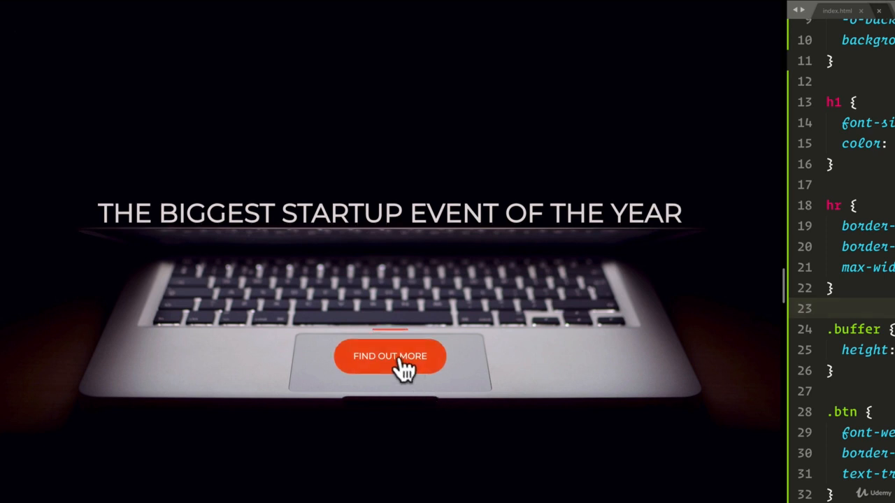
mouse_move(430, 385)
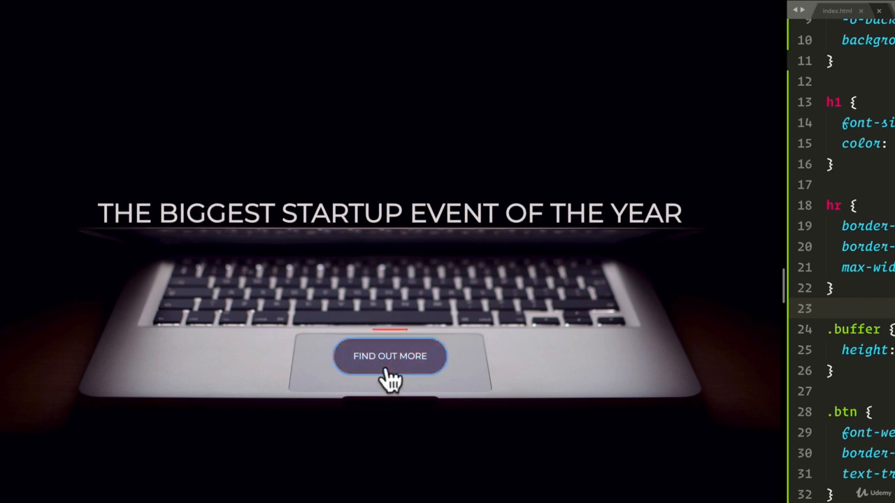
mouse_move(397, 425)
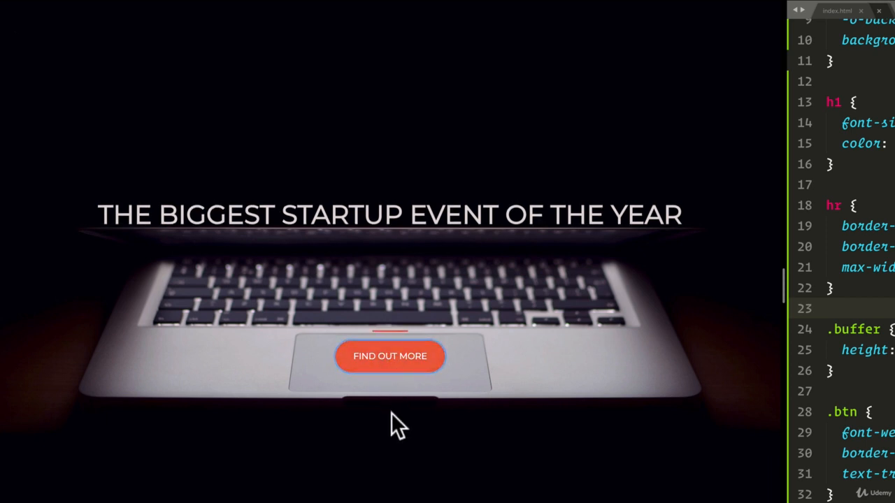
mouse_move(377, 367)
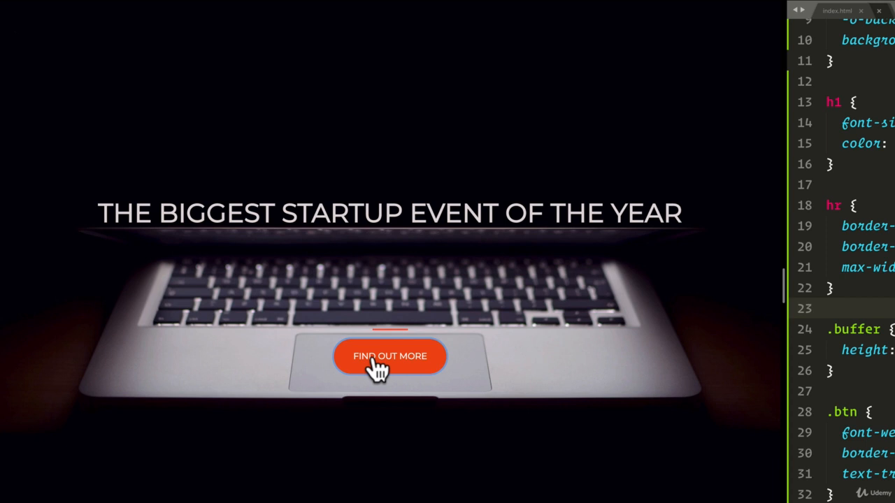
mouse_move(390, 371)
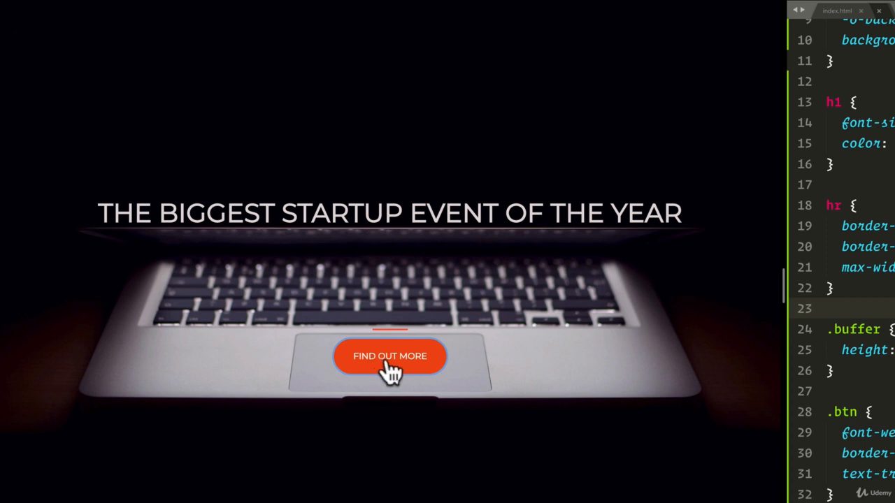